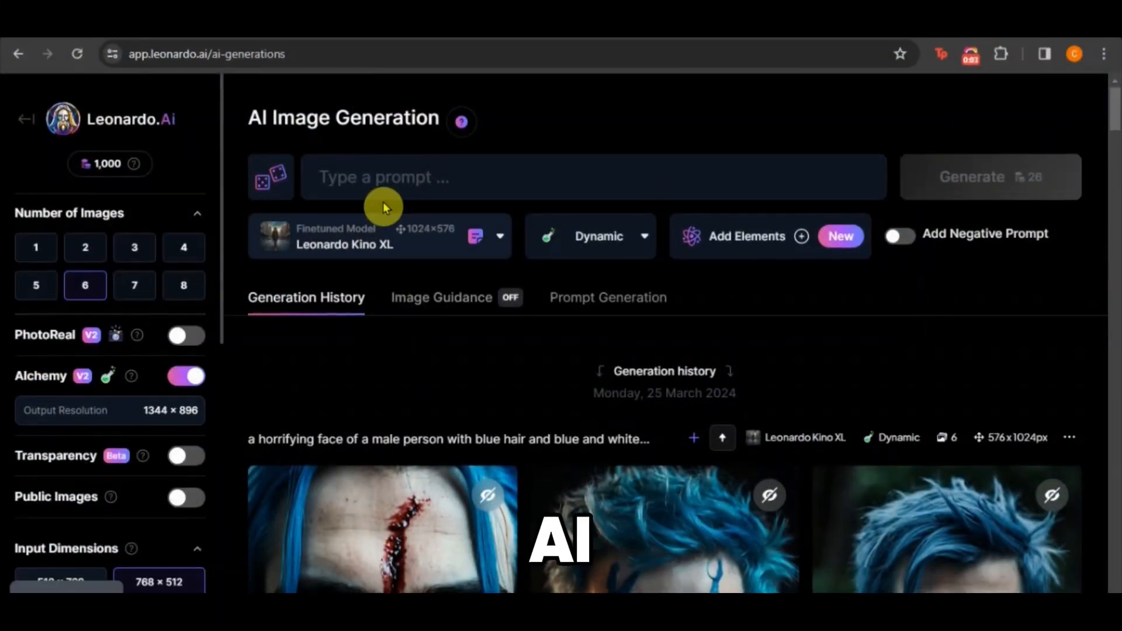
Enter the green-hoodie anime man prompt with AlbedoBase XL, a negative prompt and four images.
text(a anime young handsome man, with green hoodie and wearing hoodie cap and trying to hide face with hoodie cap, looking straight into camera, serious expressions, green eyes, standing straight)
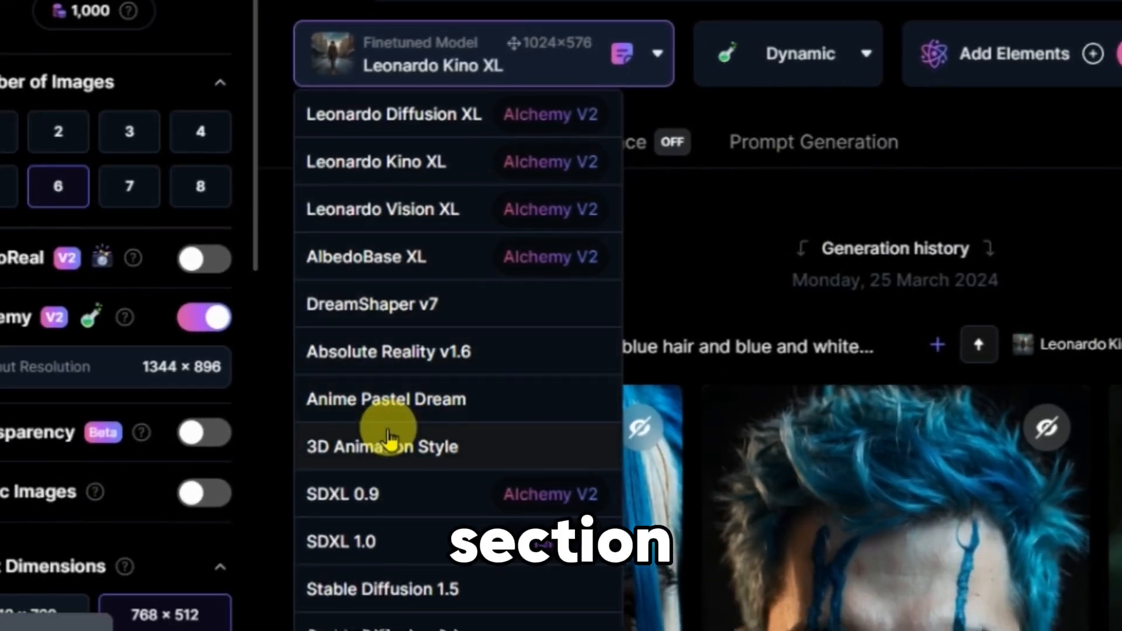
click(365, 257)
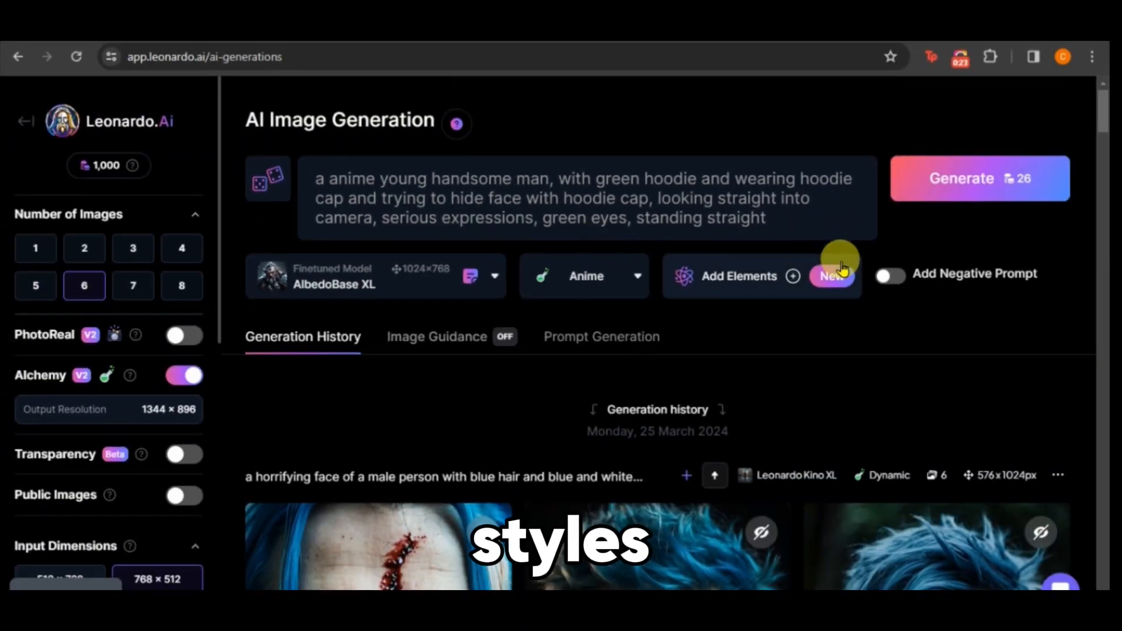
click(889, 275)
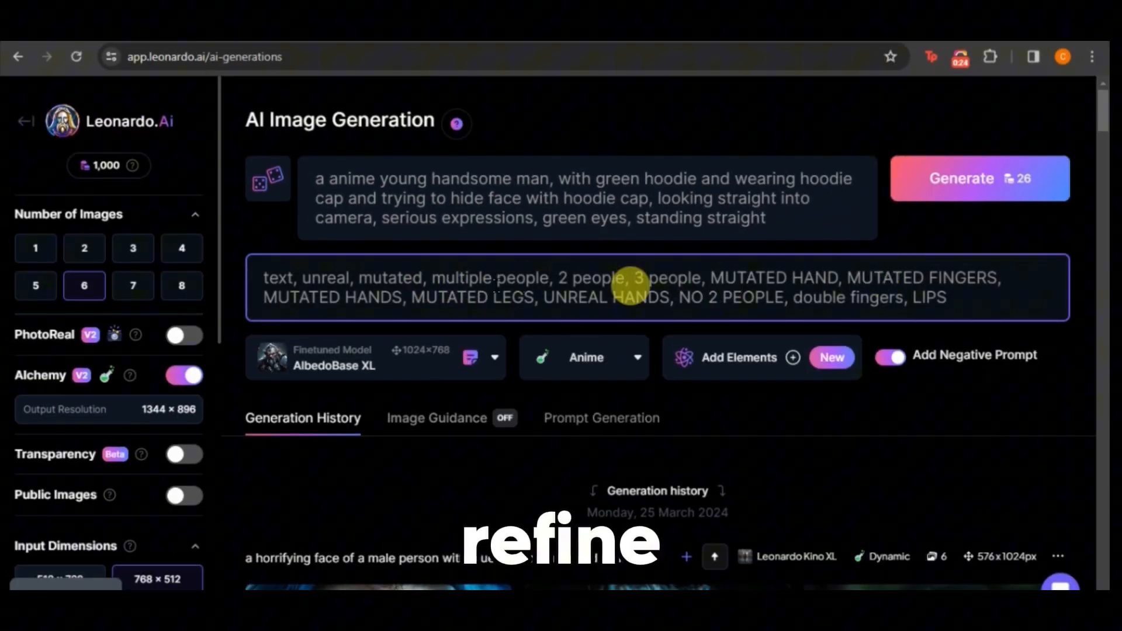
click(128, 311)
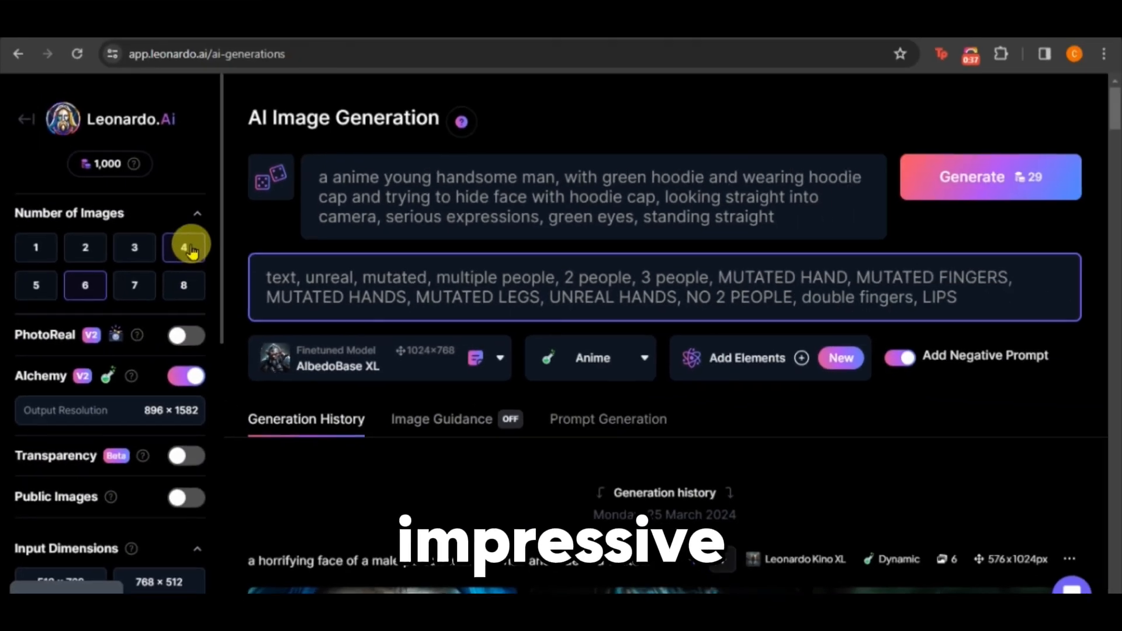
click(184, 247)
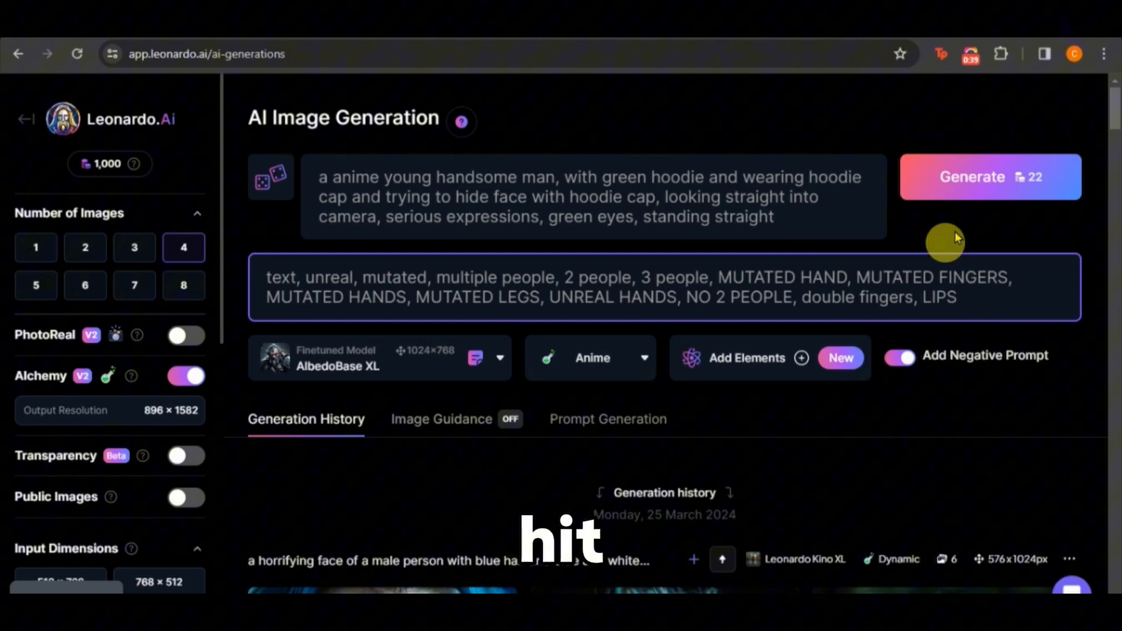
Generate the hoodie images and upscale the first one with Alchemy Upscale at High strength.
click(990, 176)
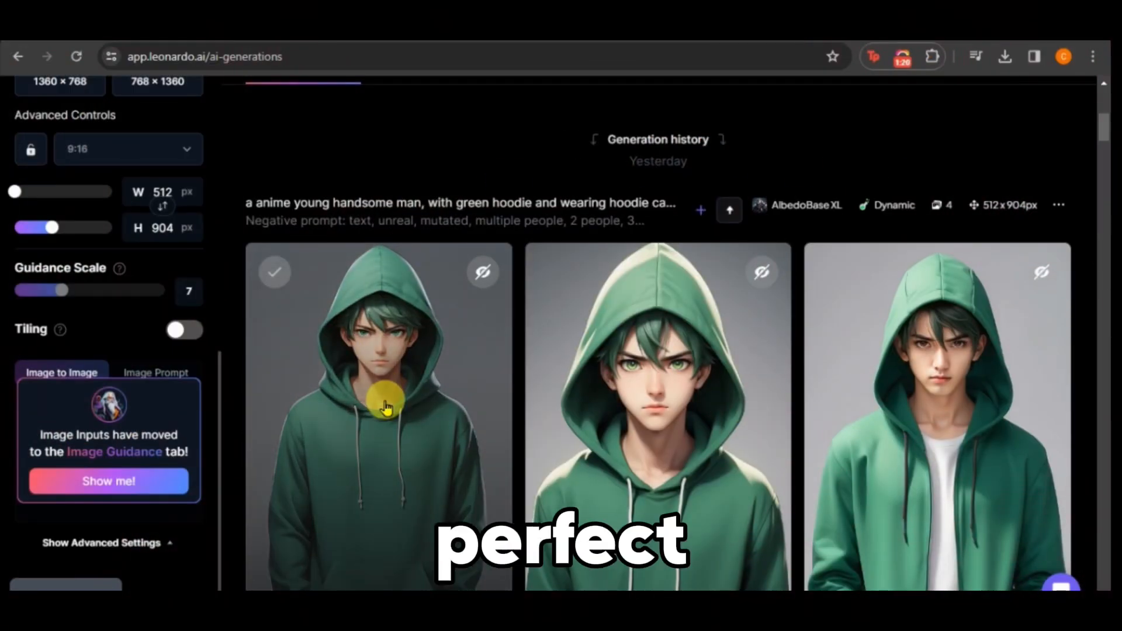
click(386, 404)
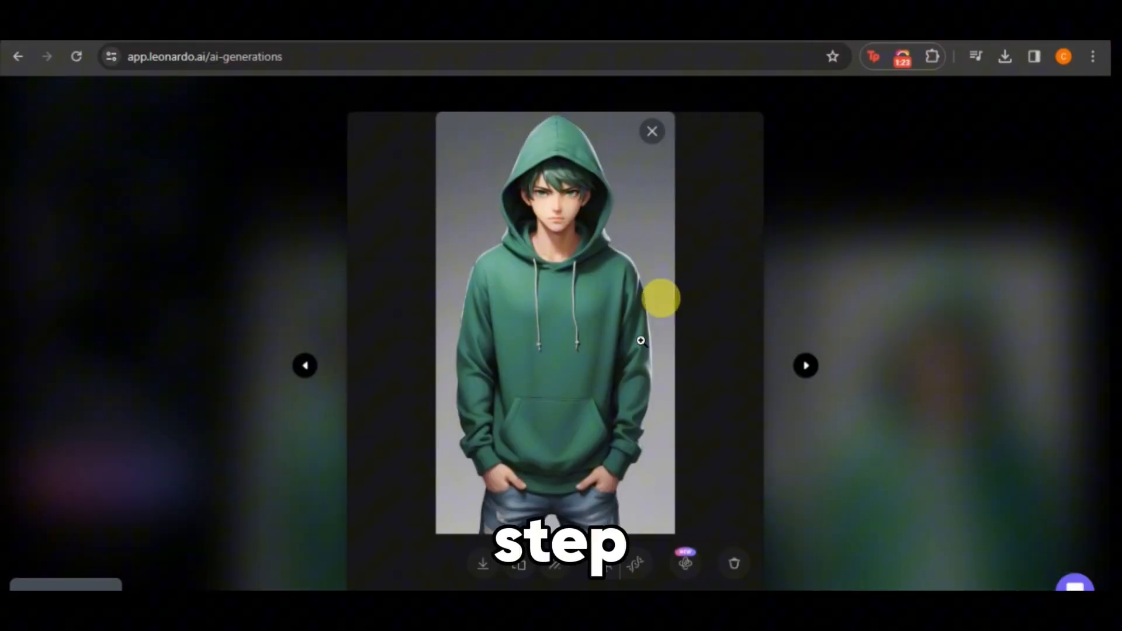
click(684, 563)
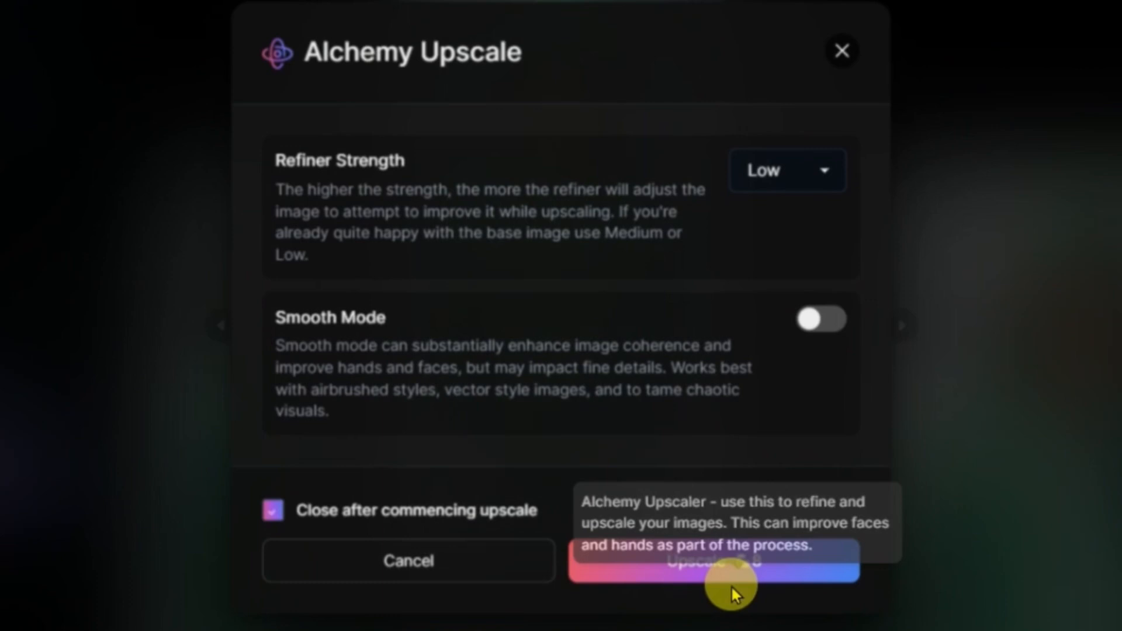
click(788, 170)
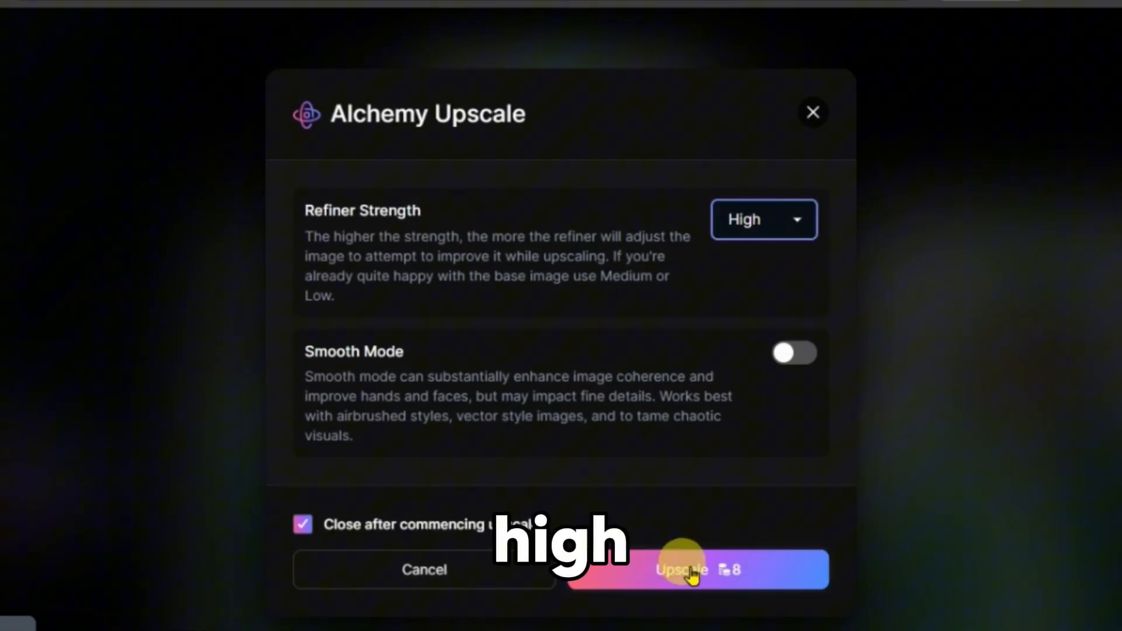
click(689, 571)
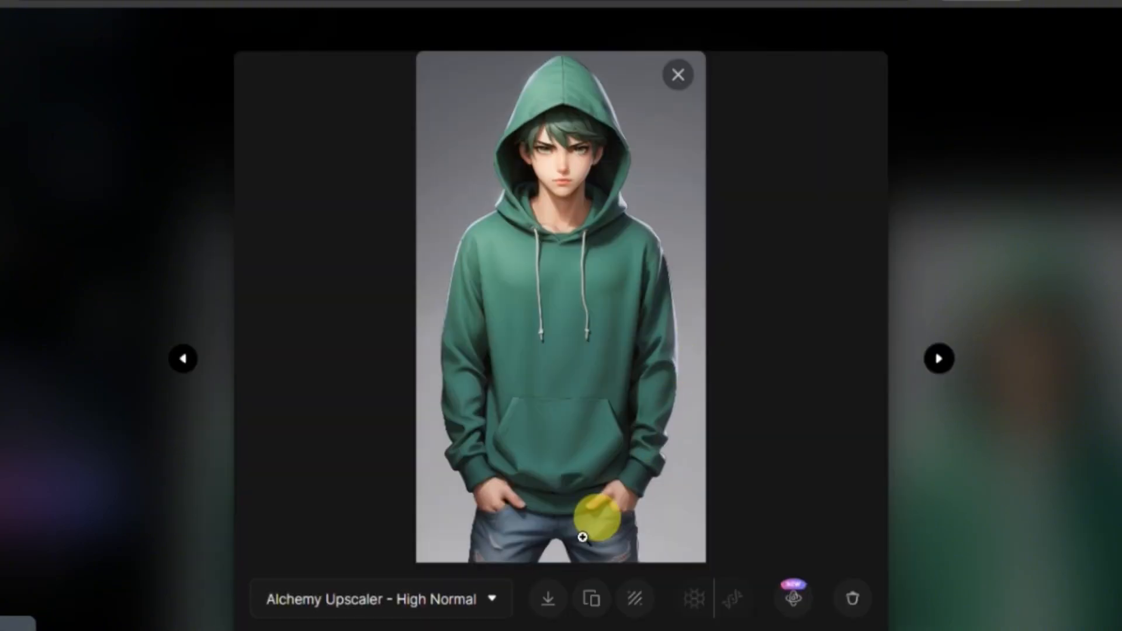
Write the cozy night room prompt, choose DreamShaper v7, and generate the images.
click(678, 73)
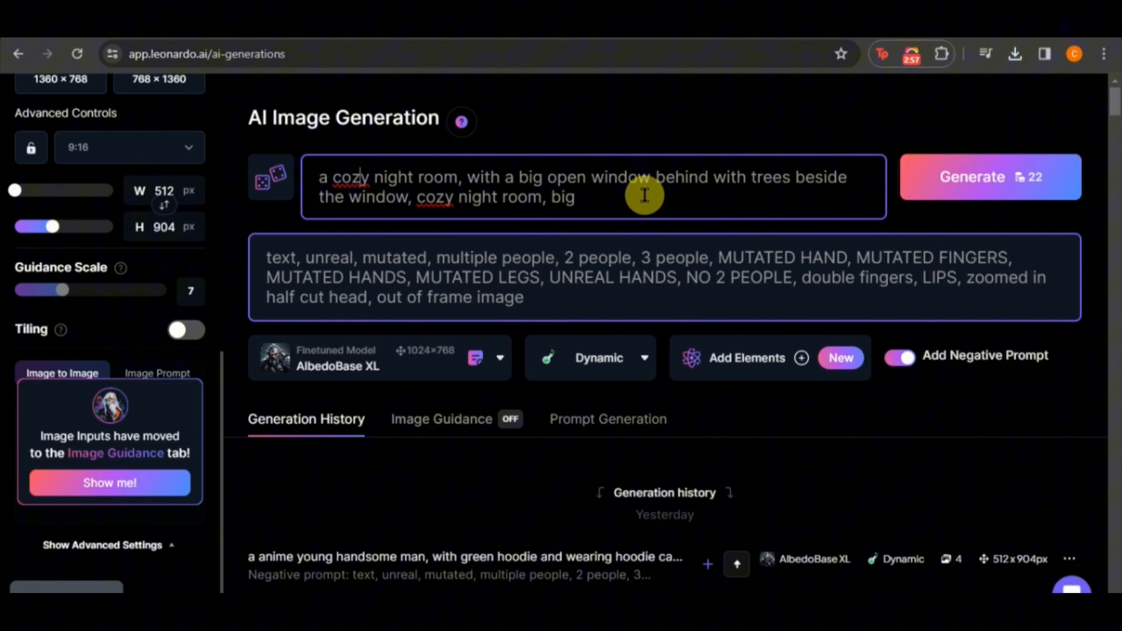
click(129, 147)
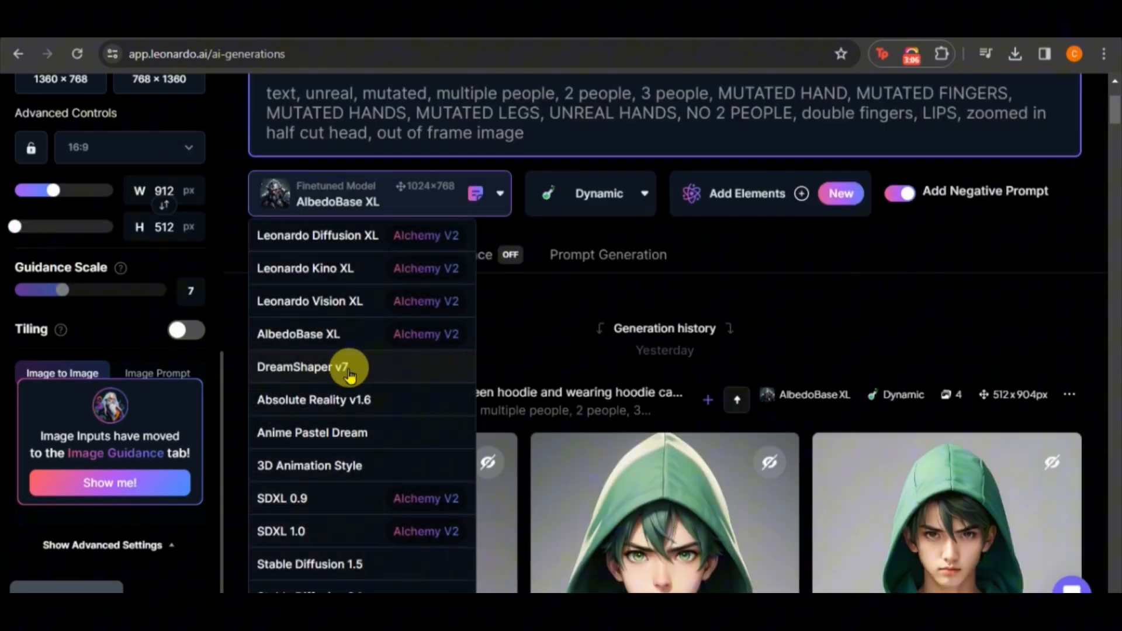
click(324, 367)
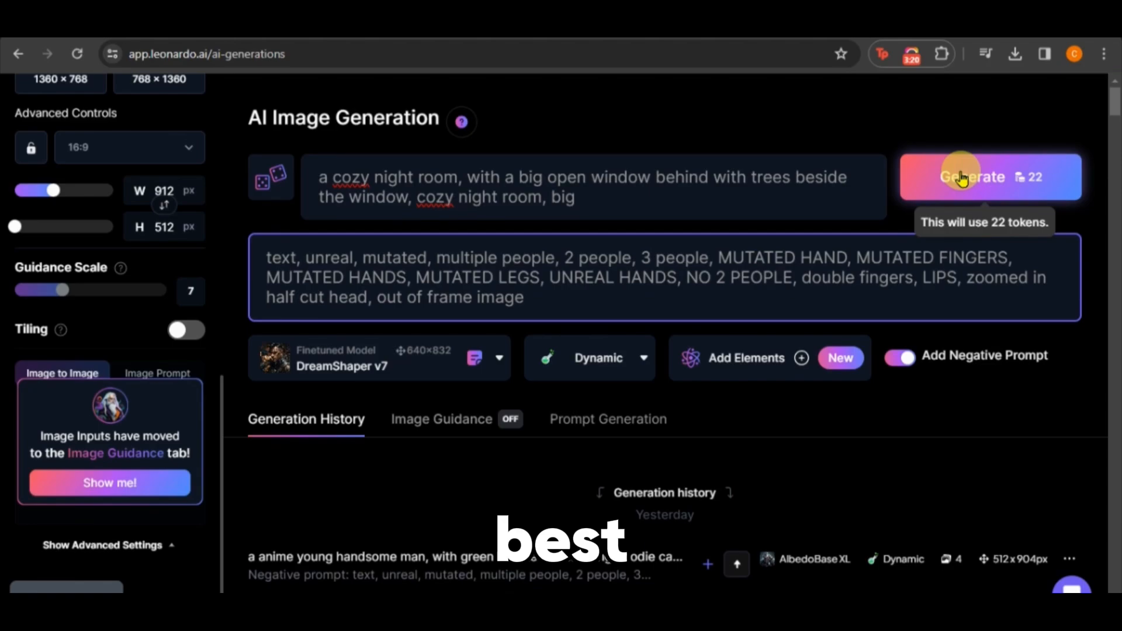
click(975, 177)
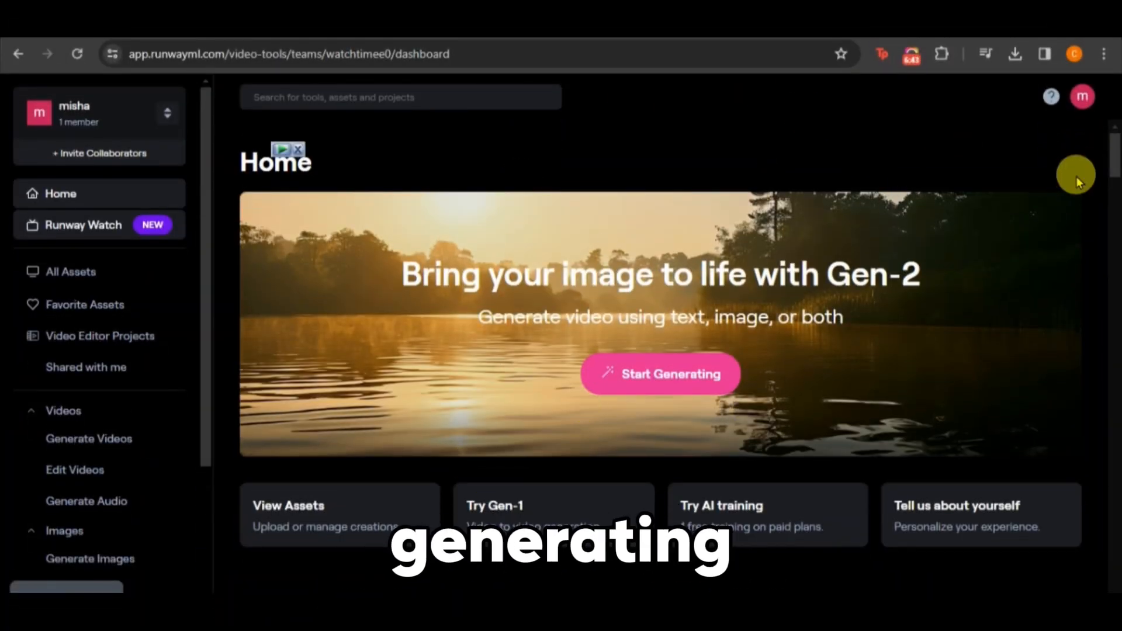
Upload the night room image to Gen-2 and brush the window area with horizontal and vertical motion 1.0.
click(662, 374)
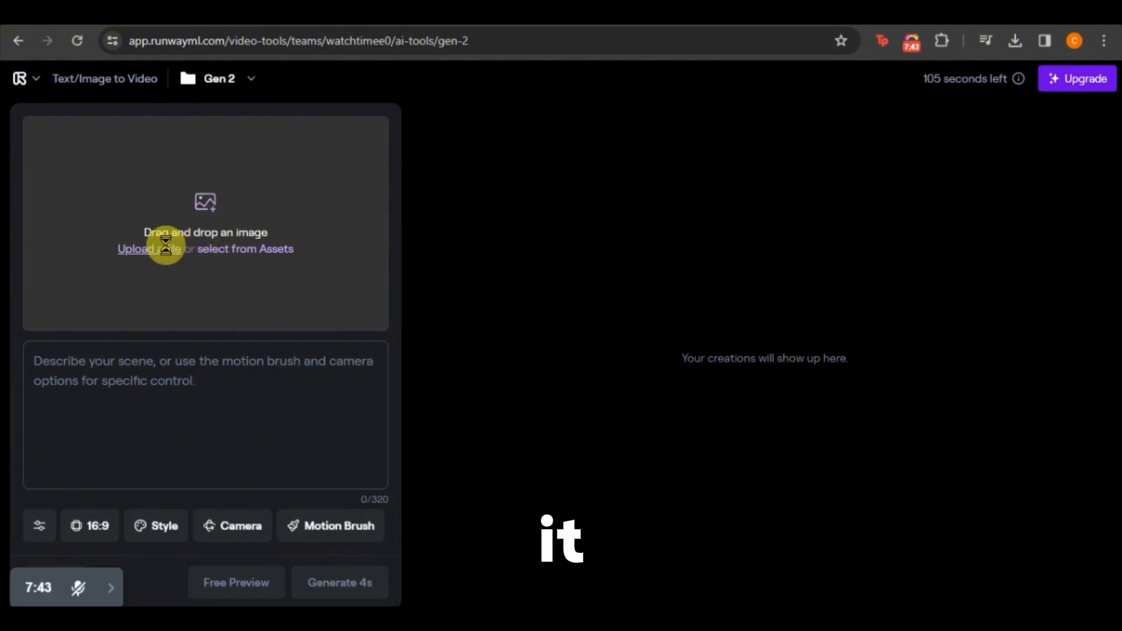
click(331, 526)
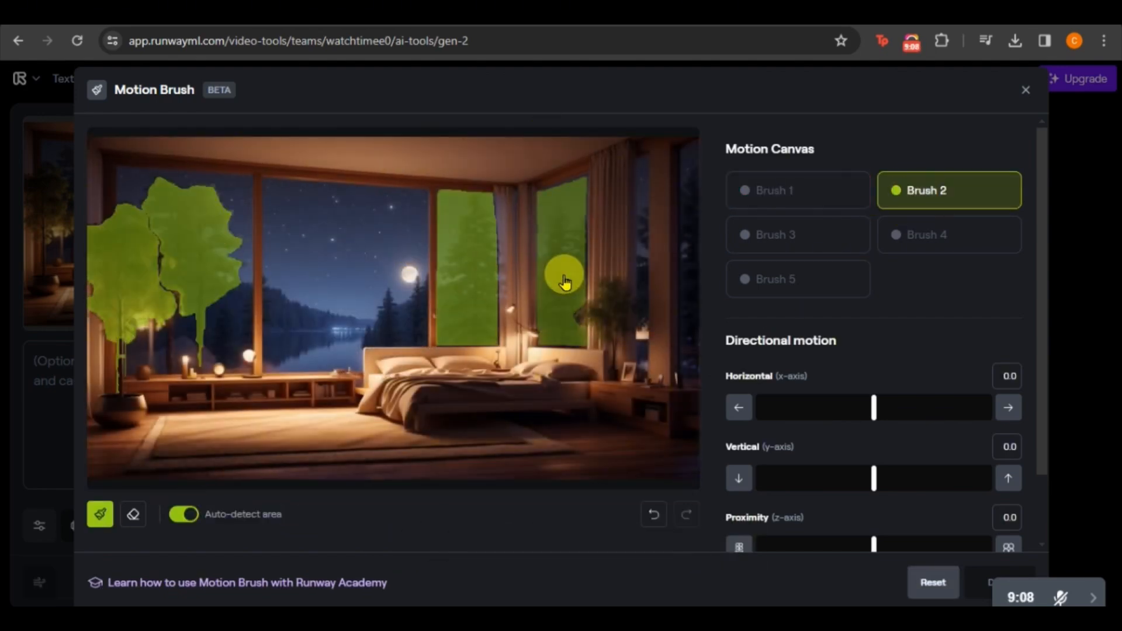
drag(565, 281, 639, 451)
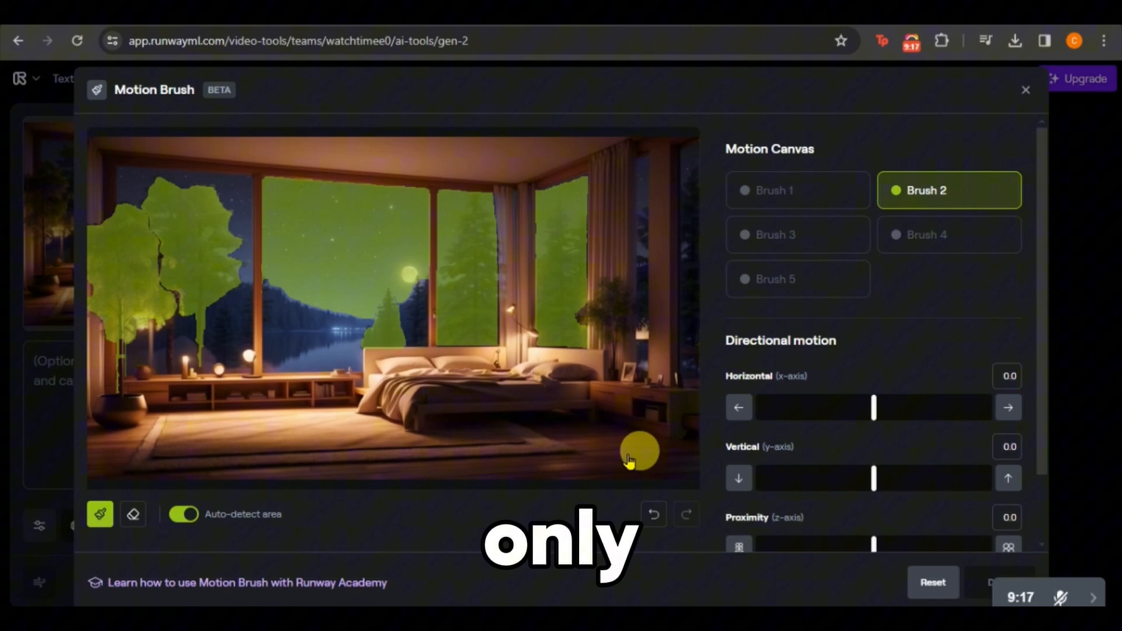
click(798, 234)
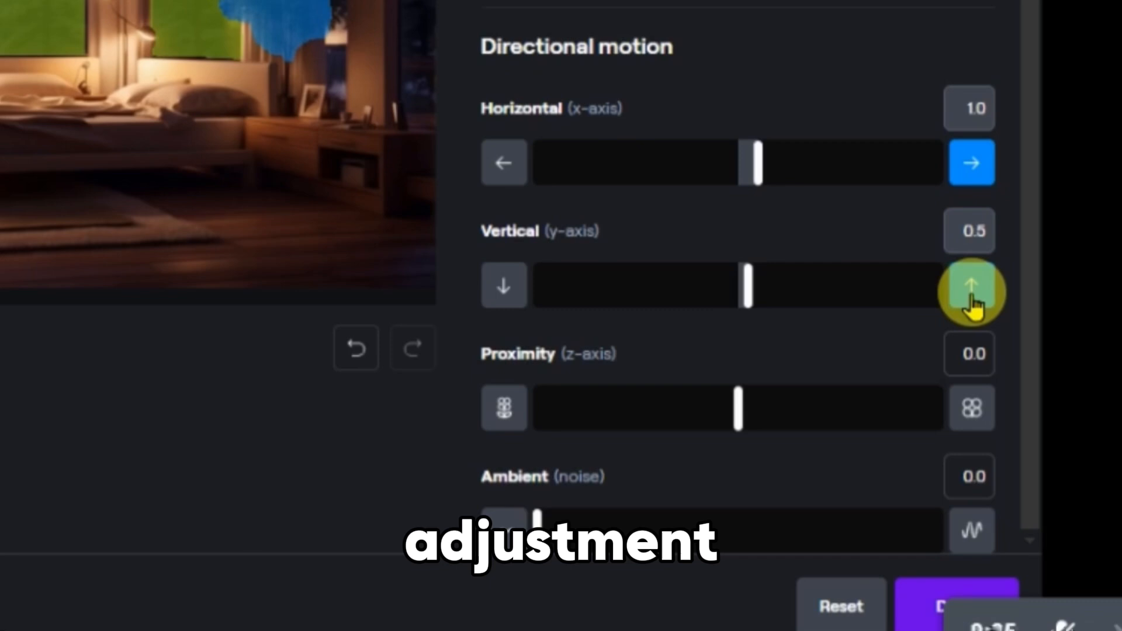
click(970, 292)
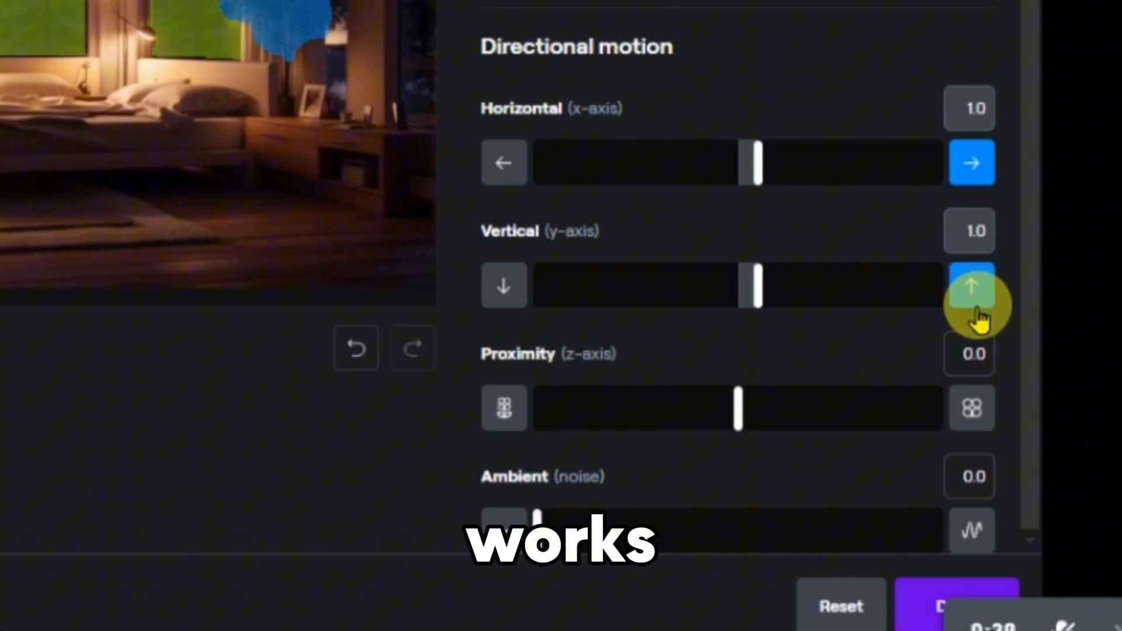
mouse_move(923, 391)
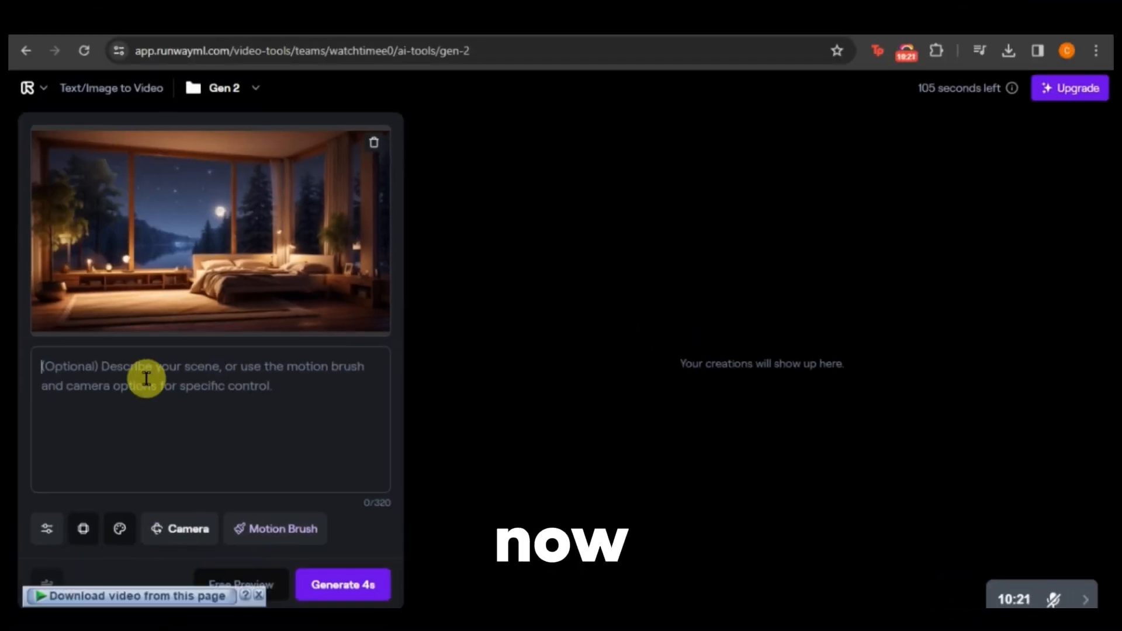
Prompt trees moving in wind with rain outside, generate a 4-second clip, and play it.
text(trees moving with wind, raining)
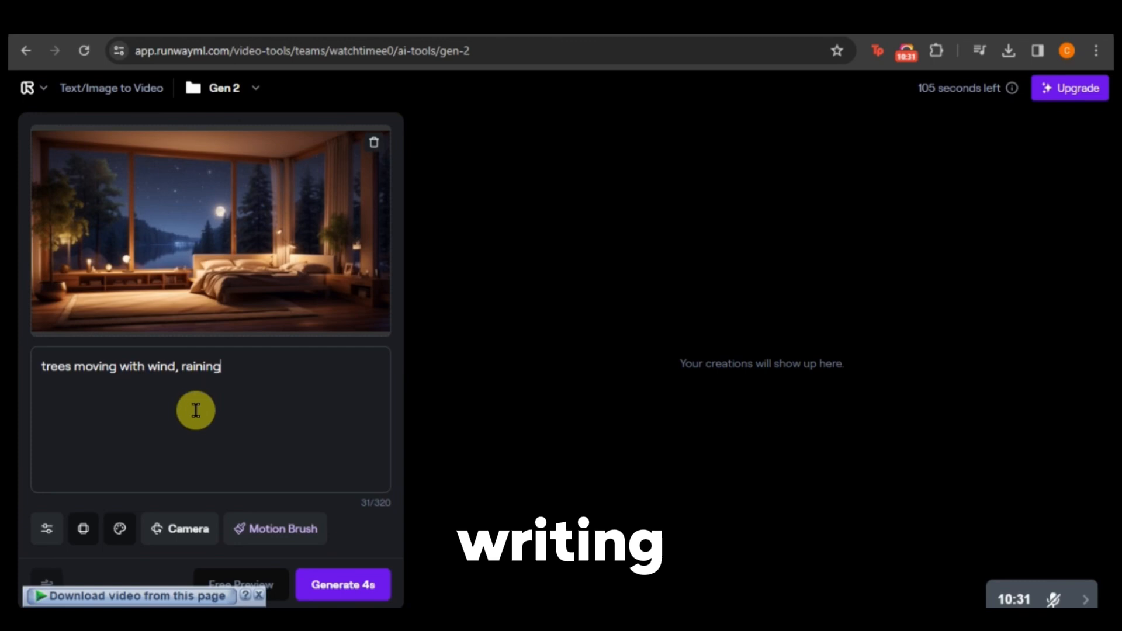
text(outside)
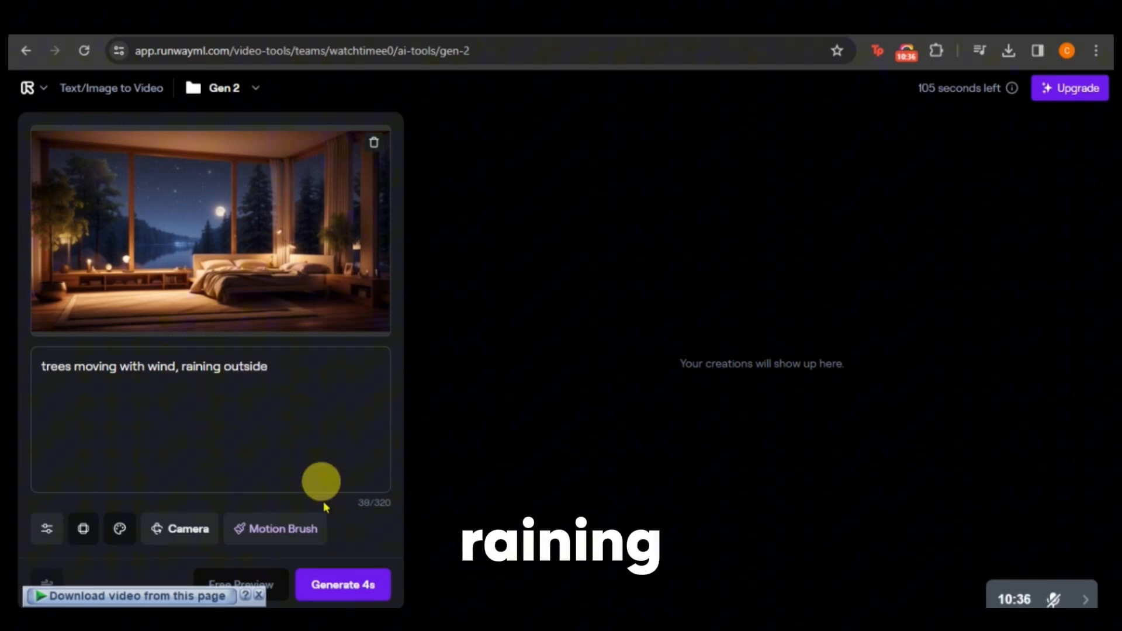
click(343, 600)
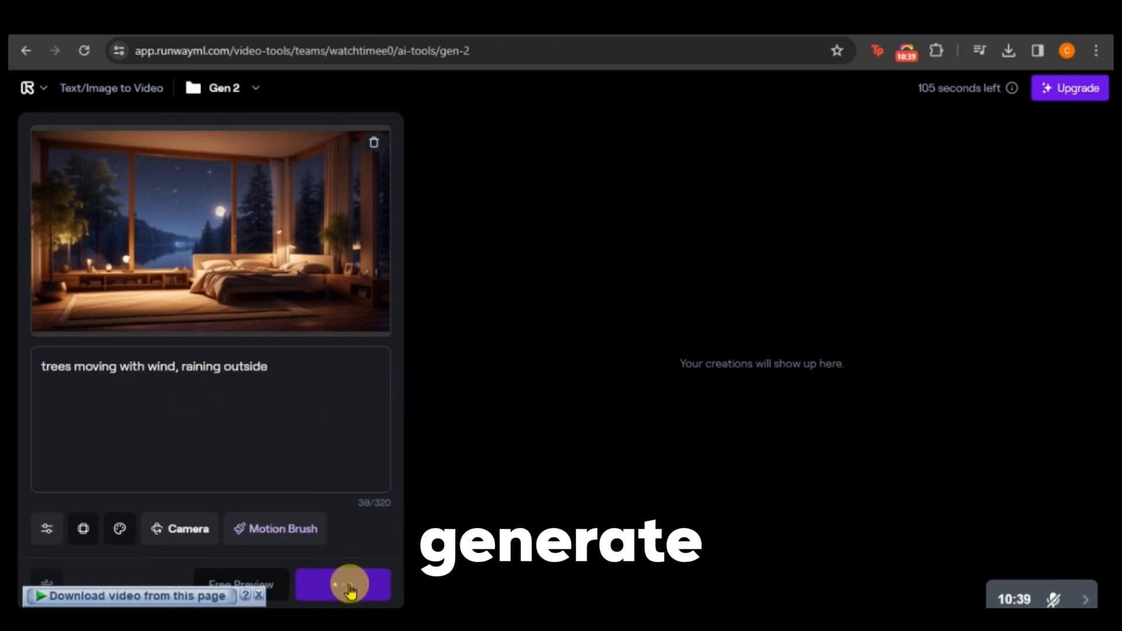
click(342, 585)
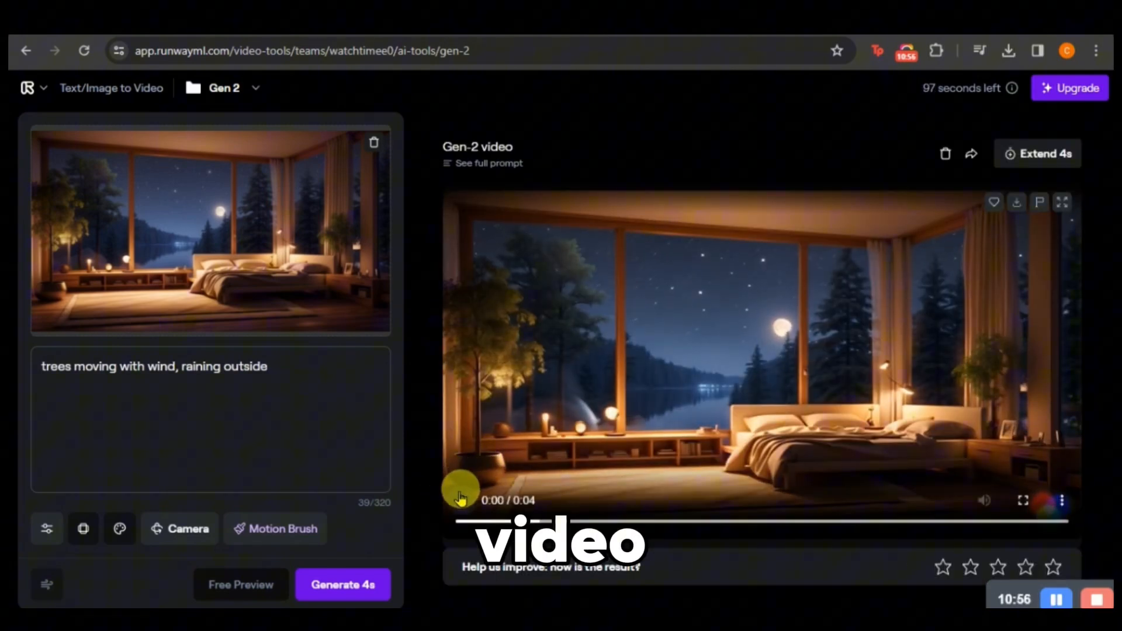
click(461, 500)
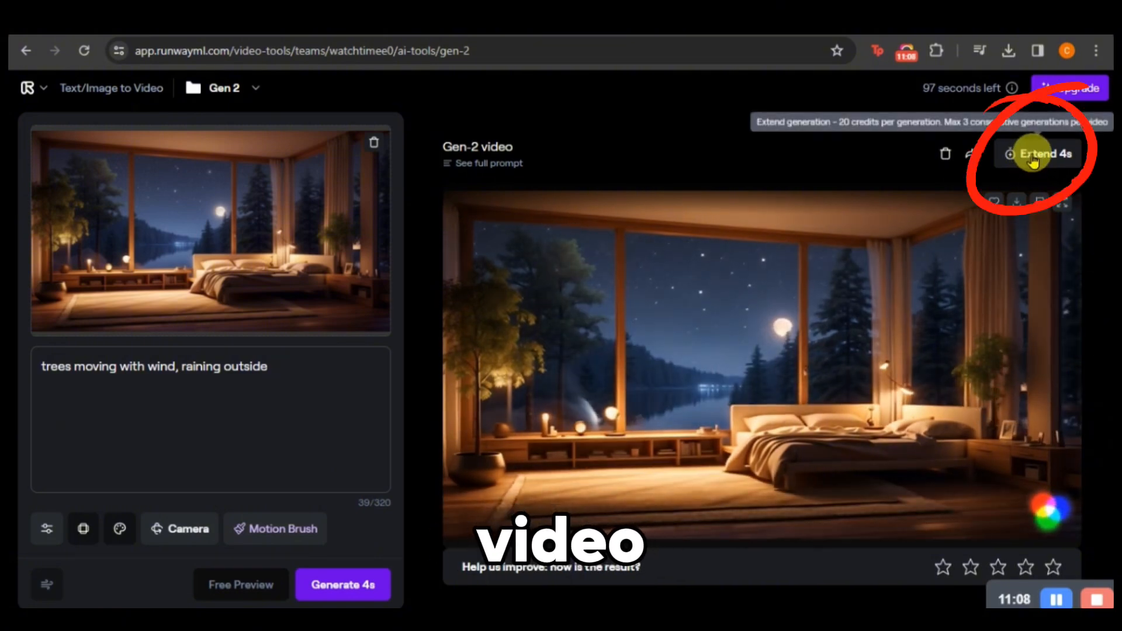
Extend the clip by 4 seconds with Horizontal -1.0, Vertical -1.0 and Proximity -0.5.
click(1041, 153)
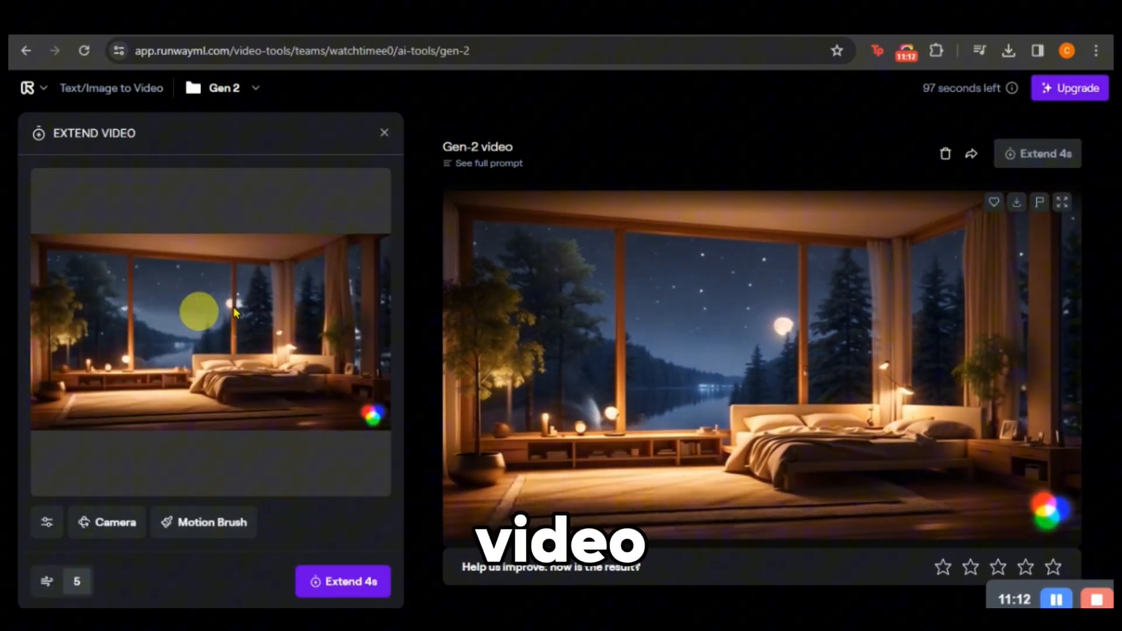
click(204, 522)
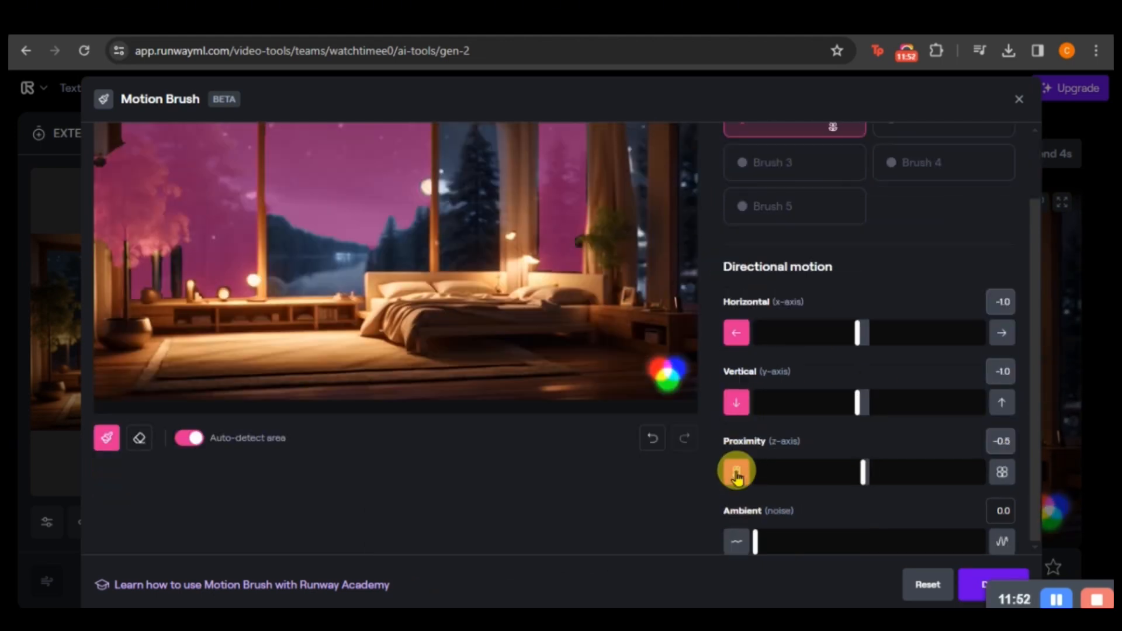
click(991, 585)
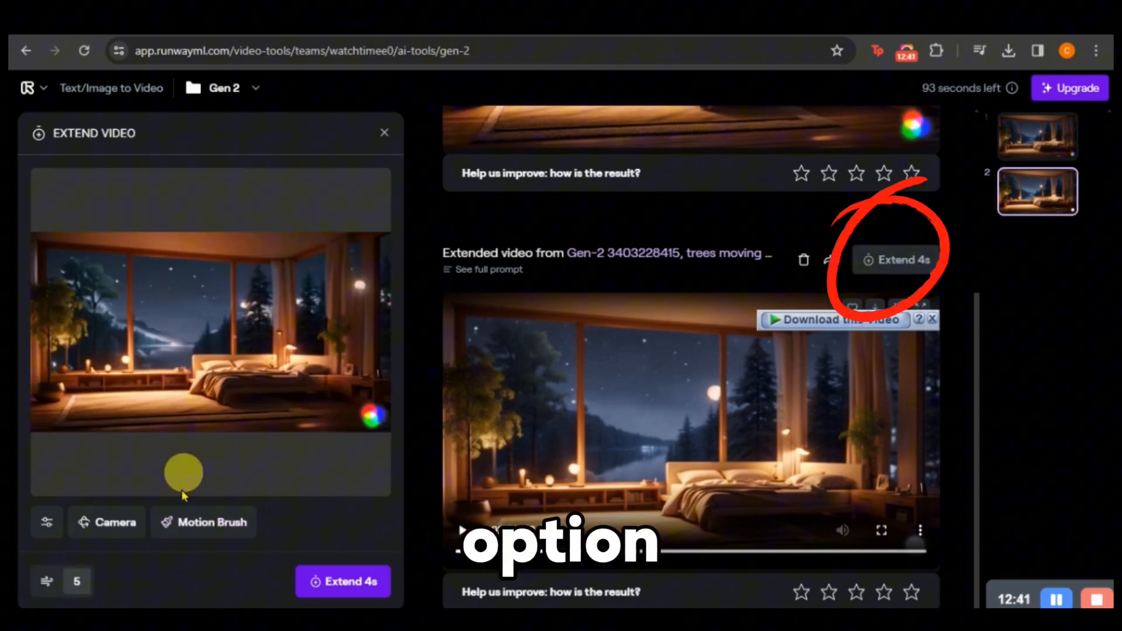
click(204, 522)
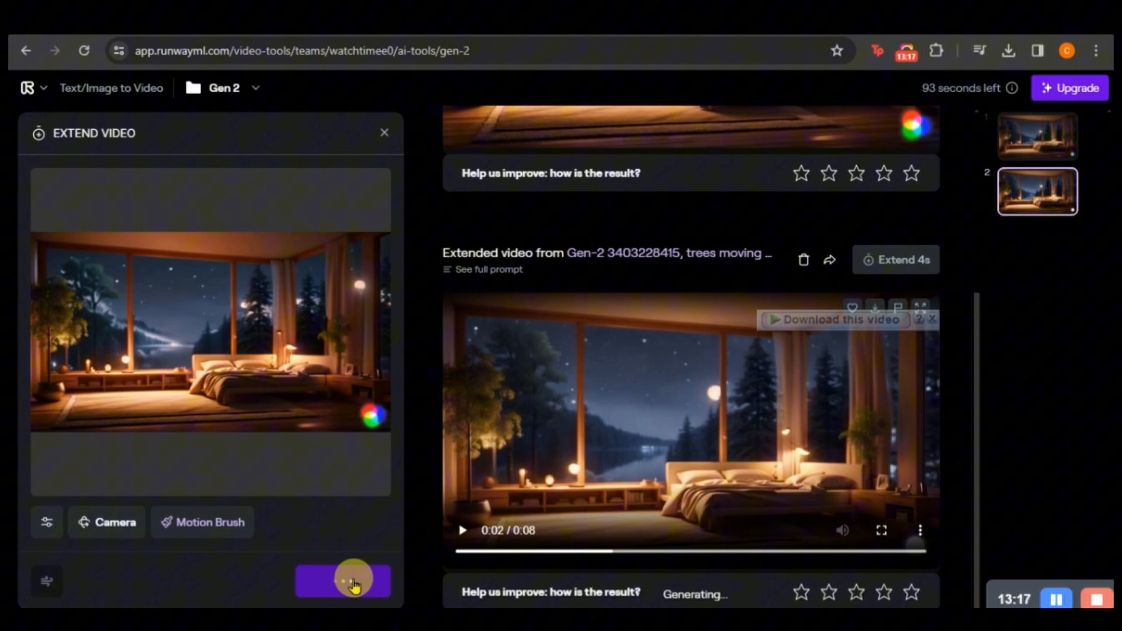
click(344, 581)
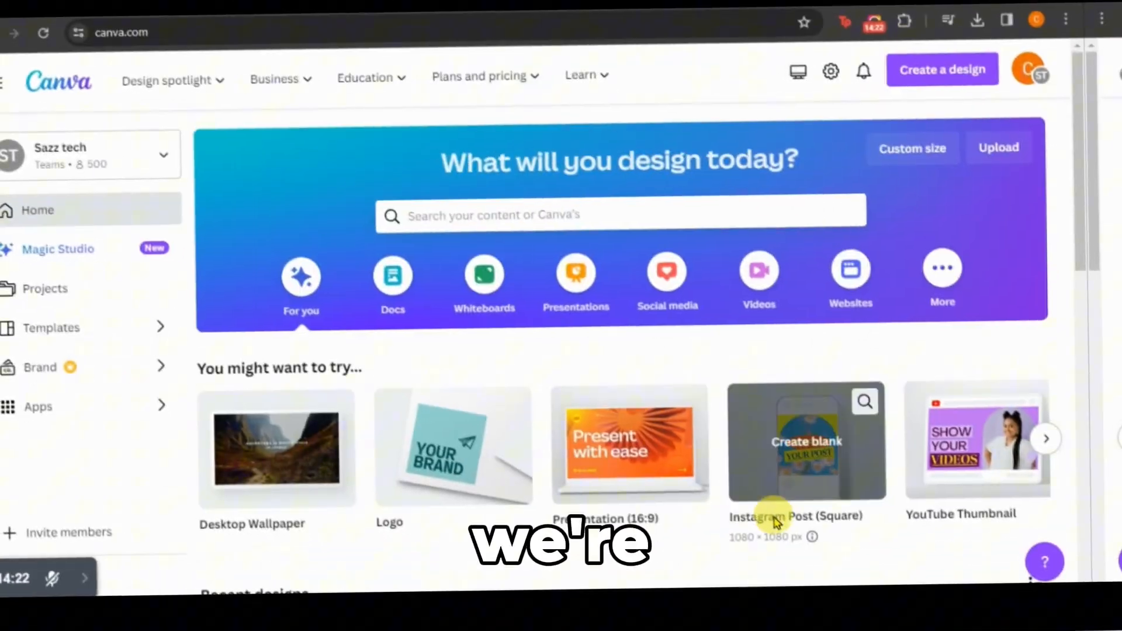
Create a blank Instagram Post (Square) design from the Canva home page.
click(1047, 439)
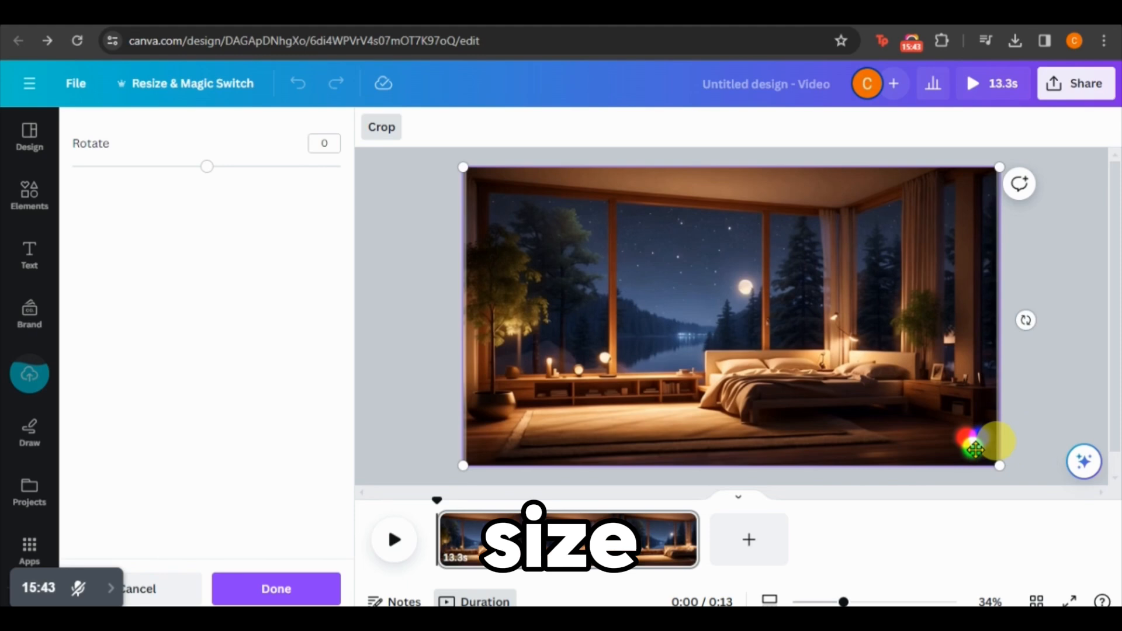
Stretch the night-room video so it fills the whole page.
drag(999, 466, 1049, 497)
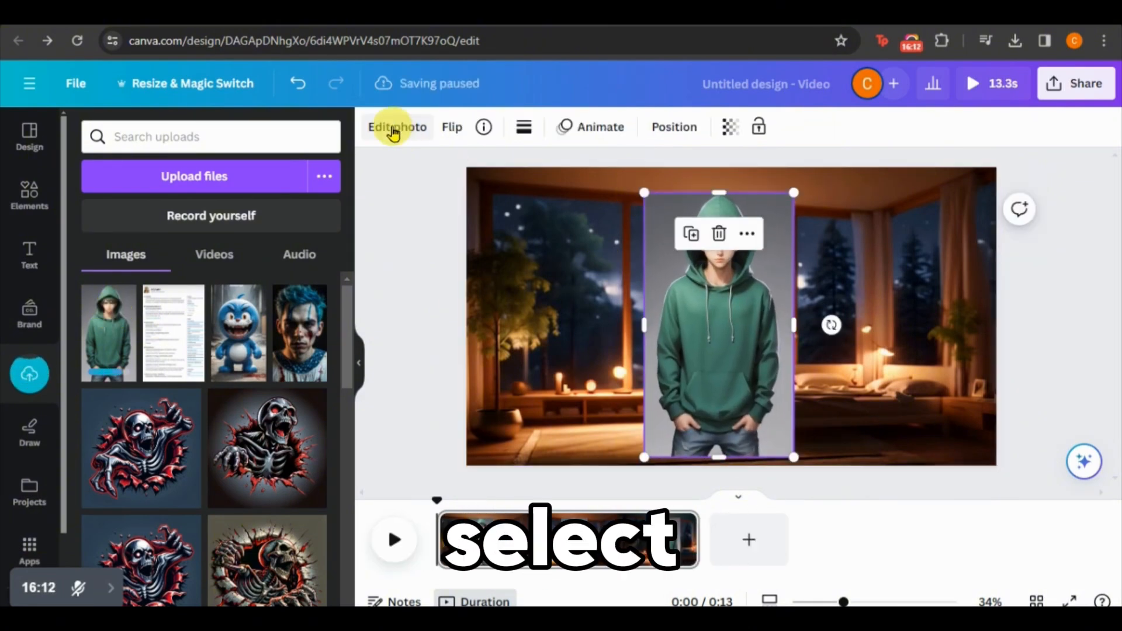
Remove the character image's background with BG Remover and shrink and center the cut-out.
click(396, 127)
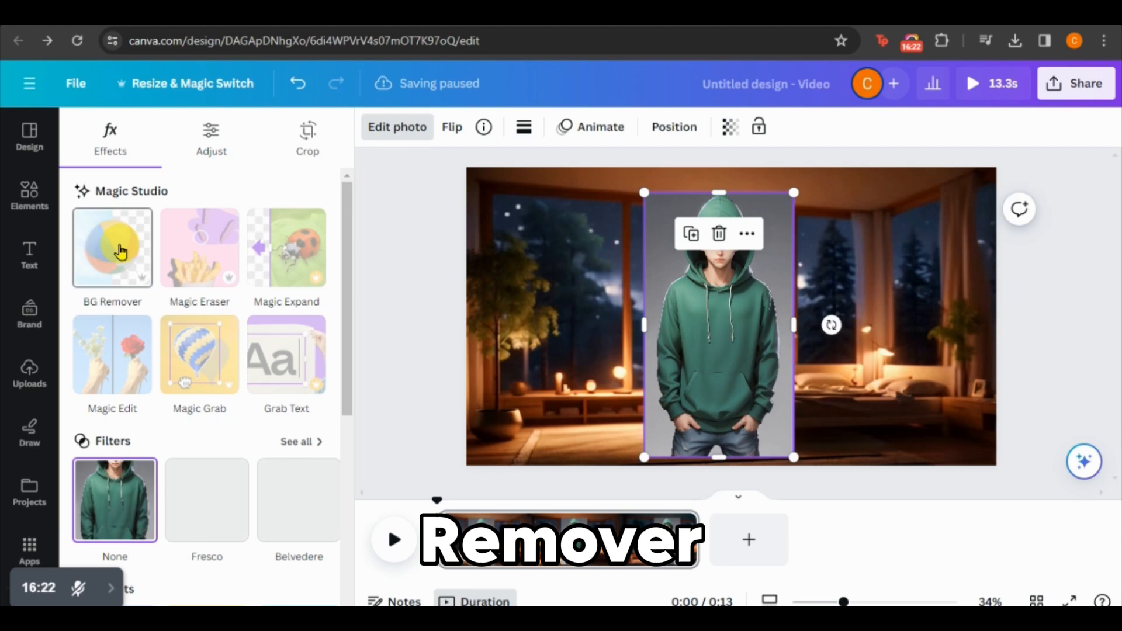
click(112, 248)
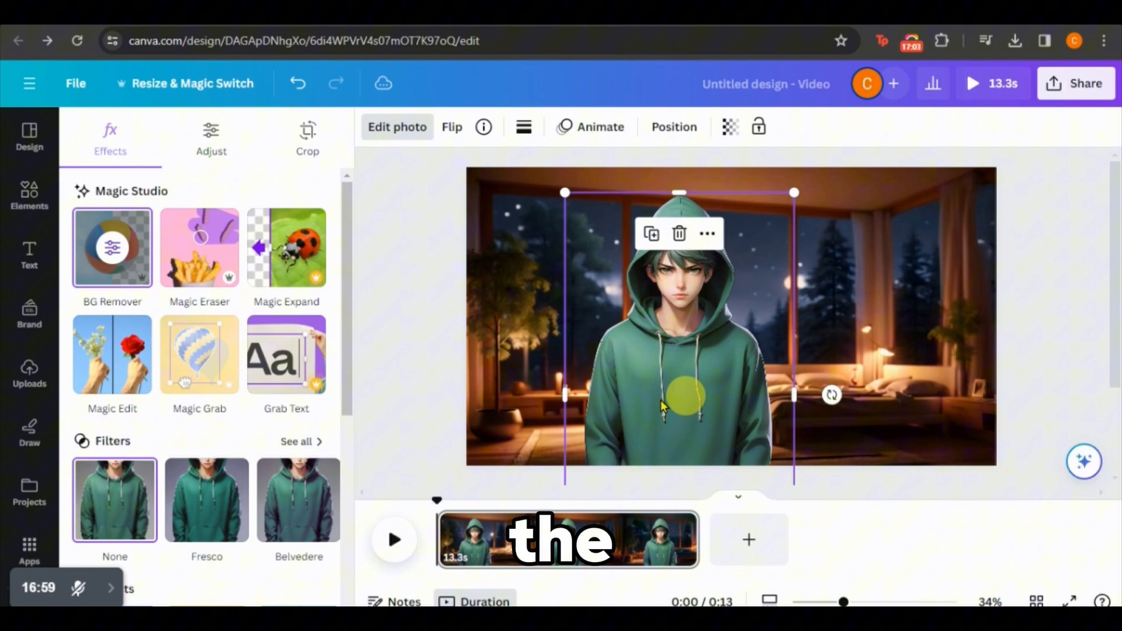
drag(793, 194, 847, 205)
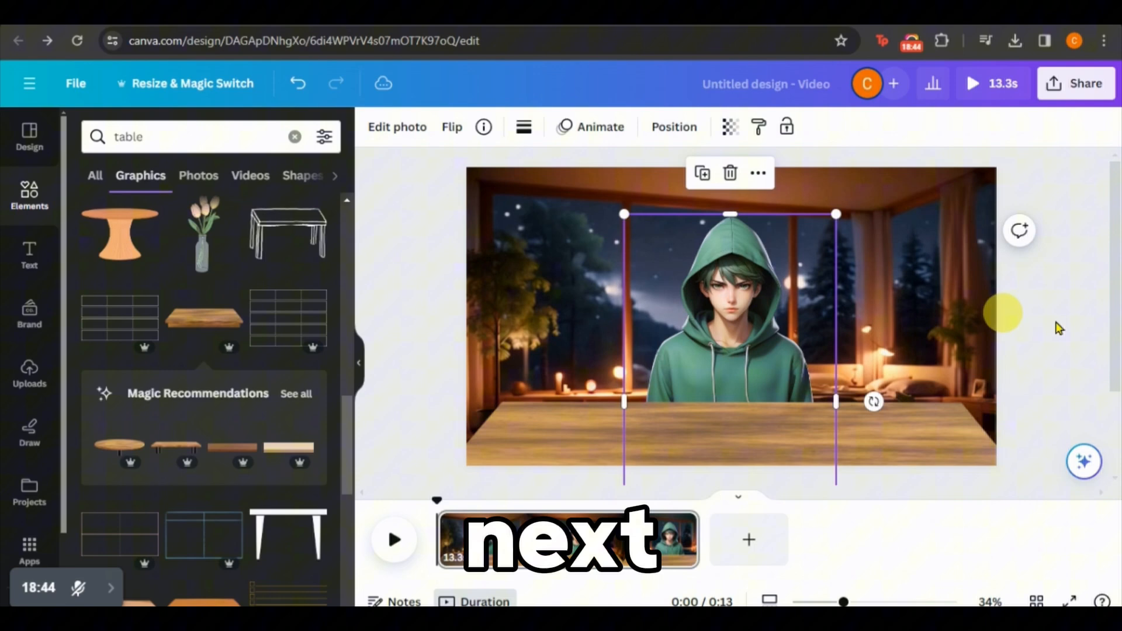
Search Elements for a 'laptop' graphic to place on the desk.
text(laptop)
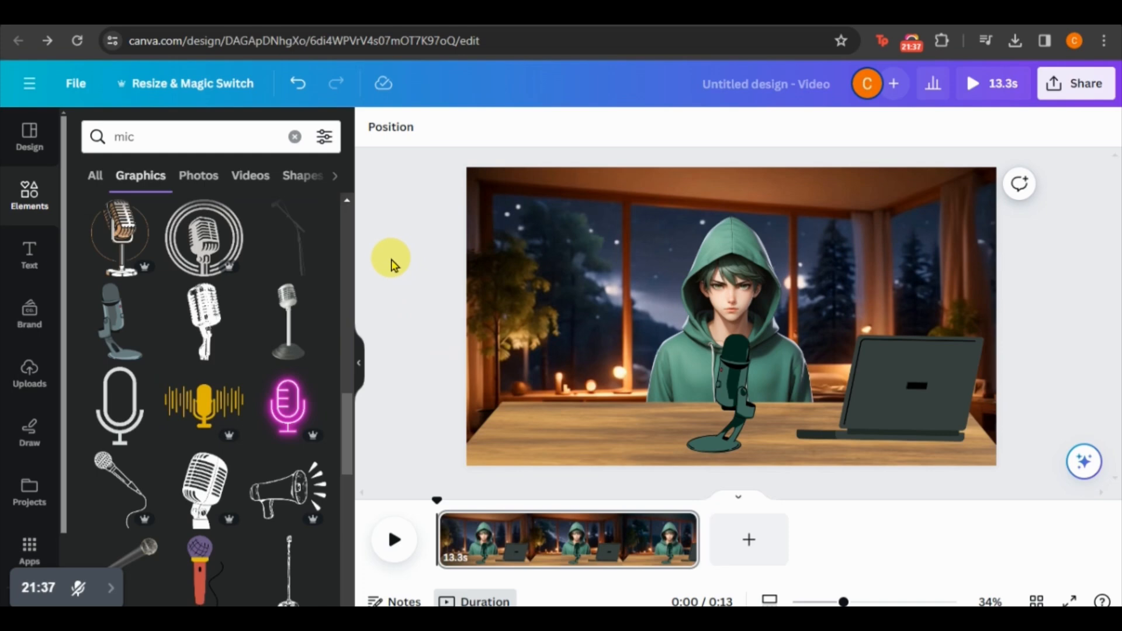
Search Elements for 'table lamp', filter to Graphics, and place a golden lamp left of the desk.
text(table lamp)
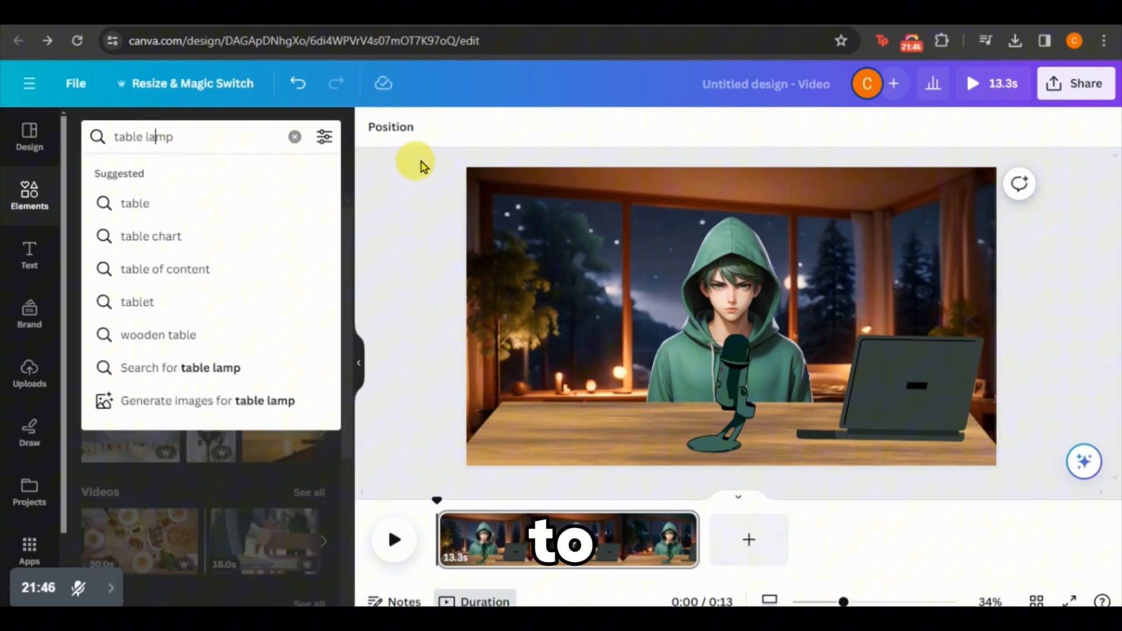
click(140, 176)
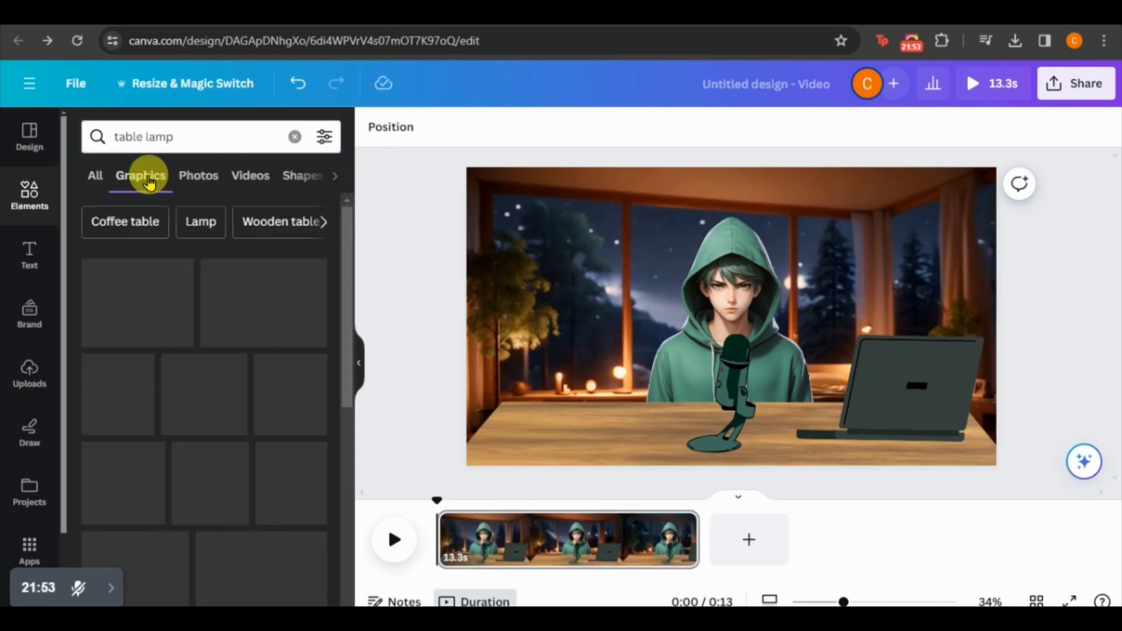
click(141, 176)
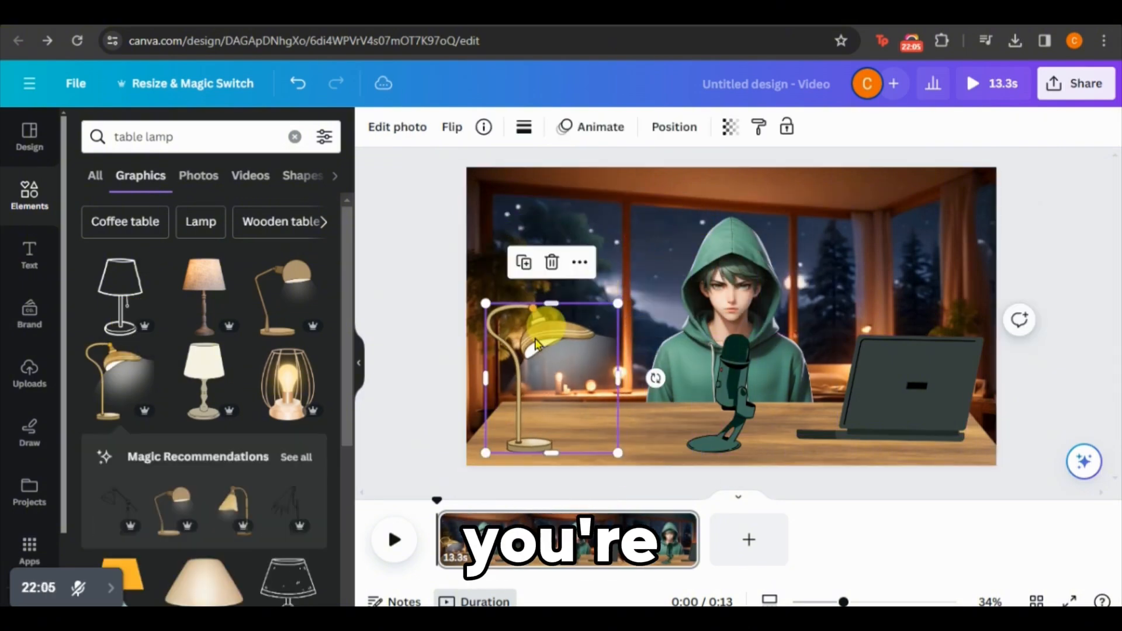
click(443, 443)
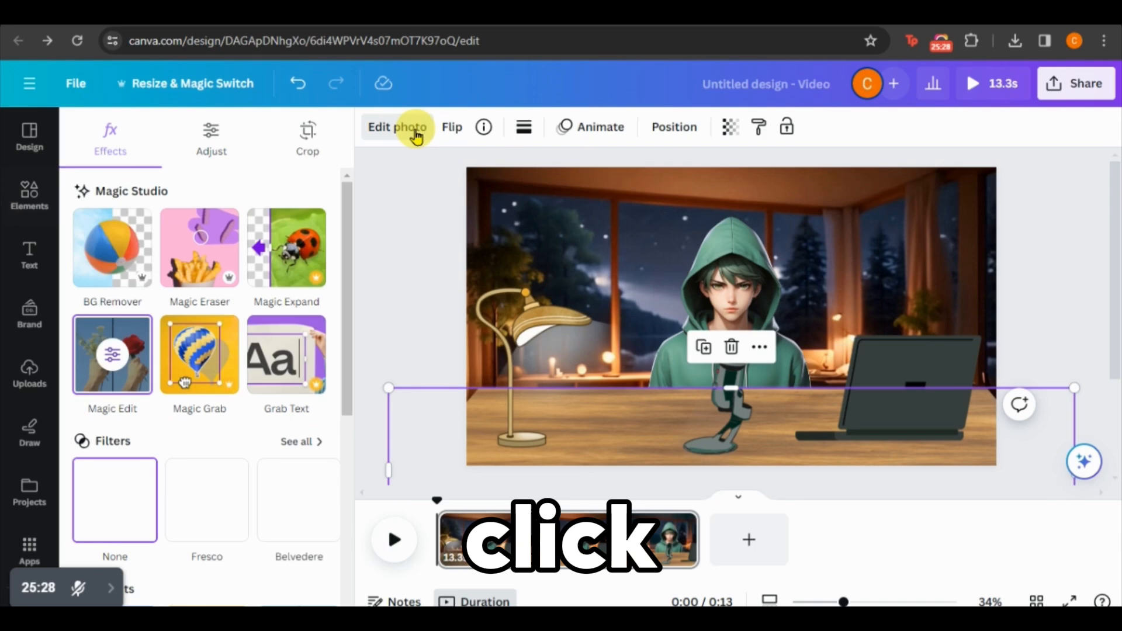
Open the wooden desk's photo adjustments to darken its wood tone.
click(211, 136)
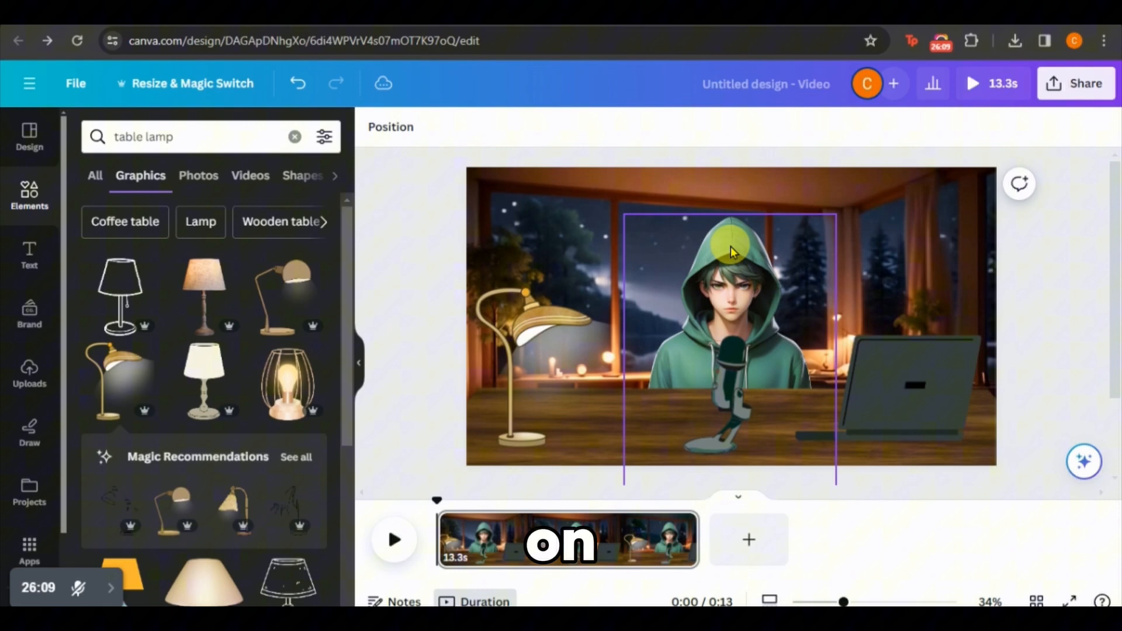
Select the hooded character and open its Edit photo Adjust settings.
click(730, 248)
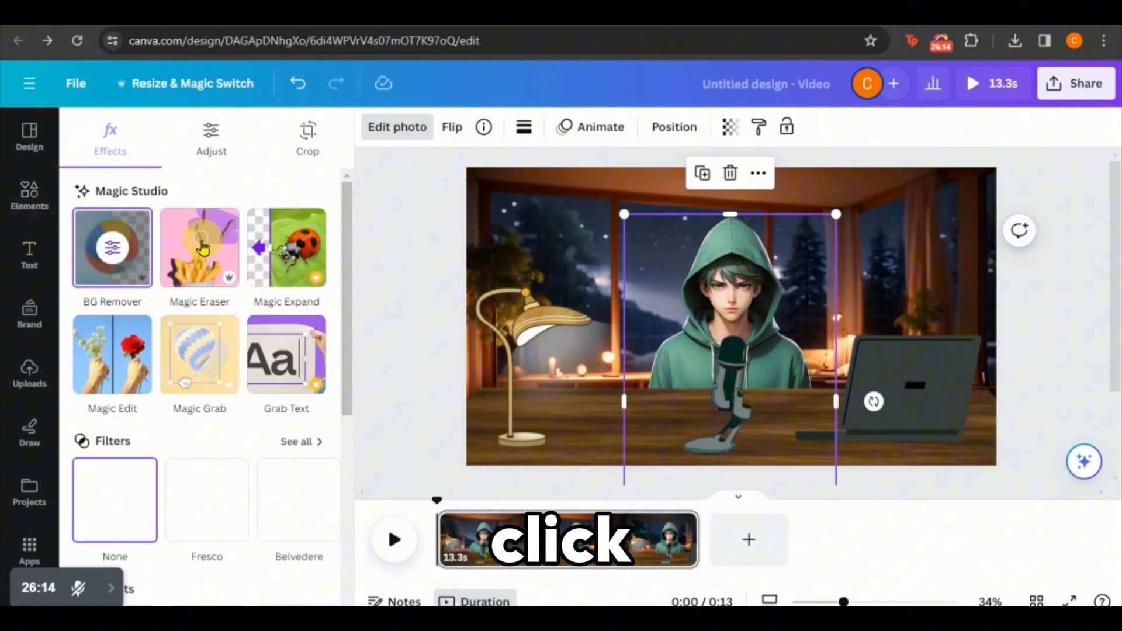
click(199, 247)
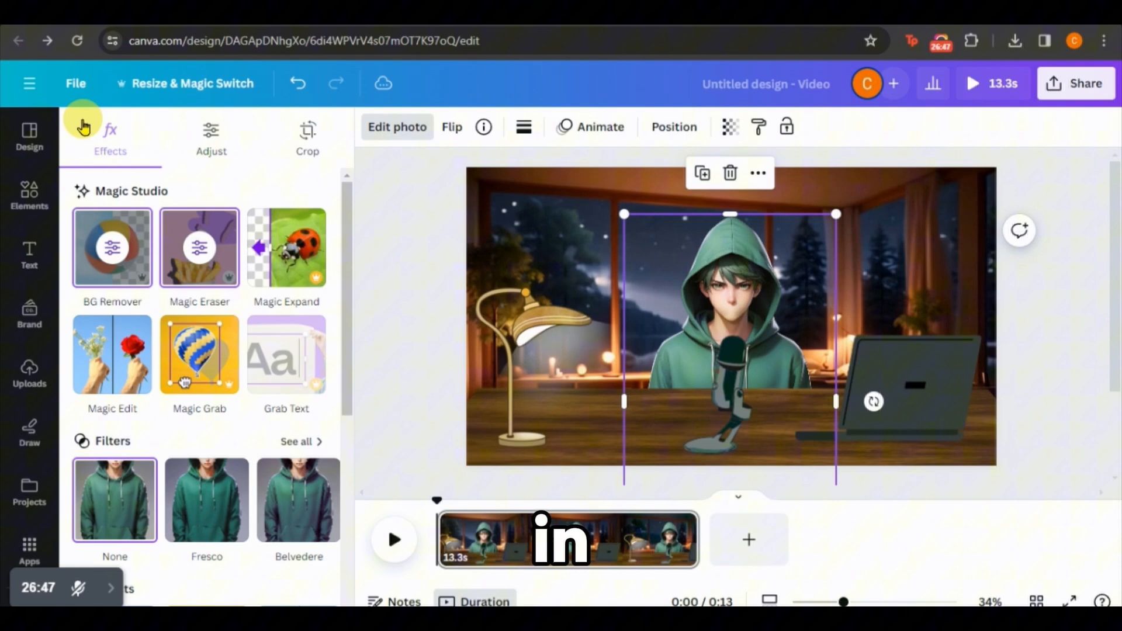
click(211, 137)
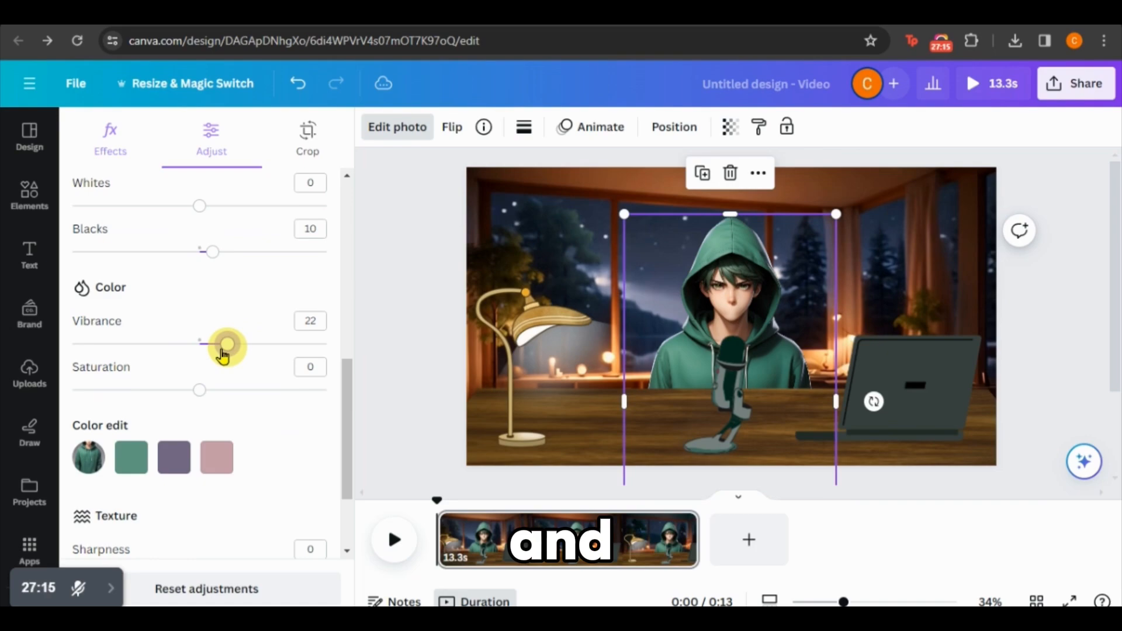
Drag the hooded character's Vibrance slider up to about 22.
drag(199, 390, 229, 390)
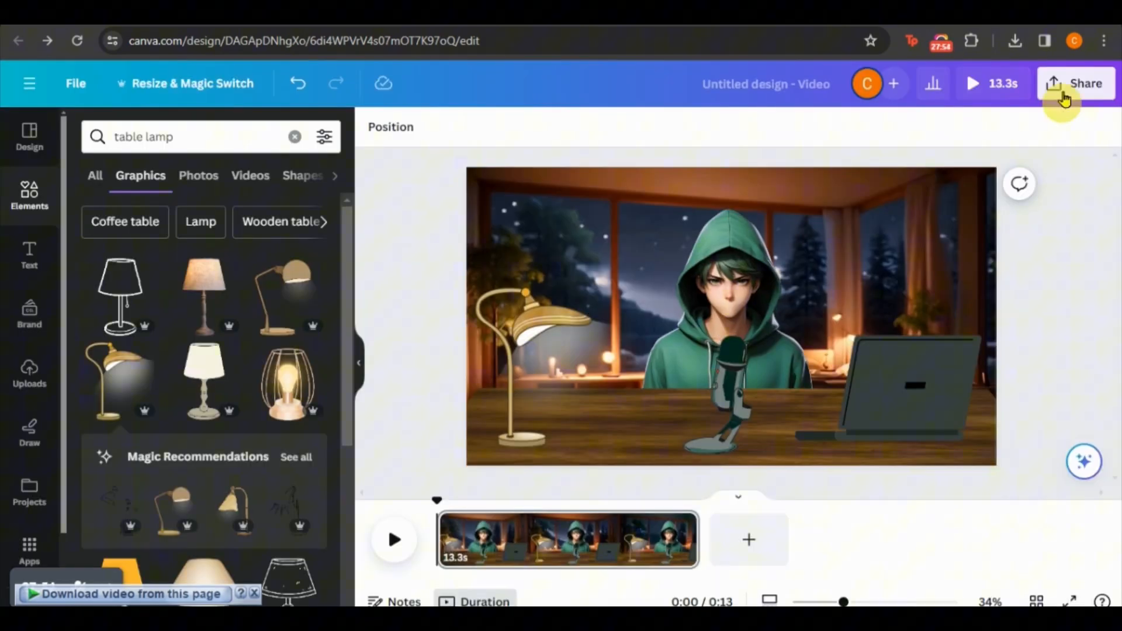
Download the Canva scene video, drop it on CapCut's timeline, and get the lips green-screen clip.
click(1076, 83)
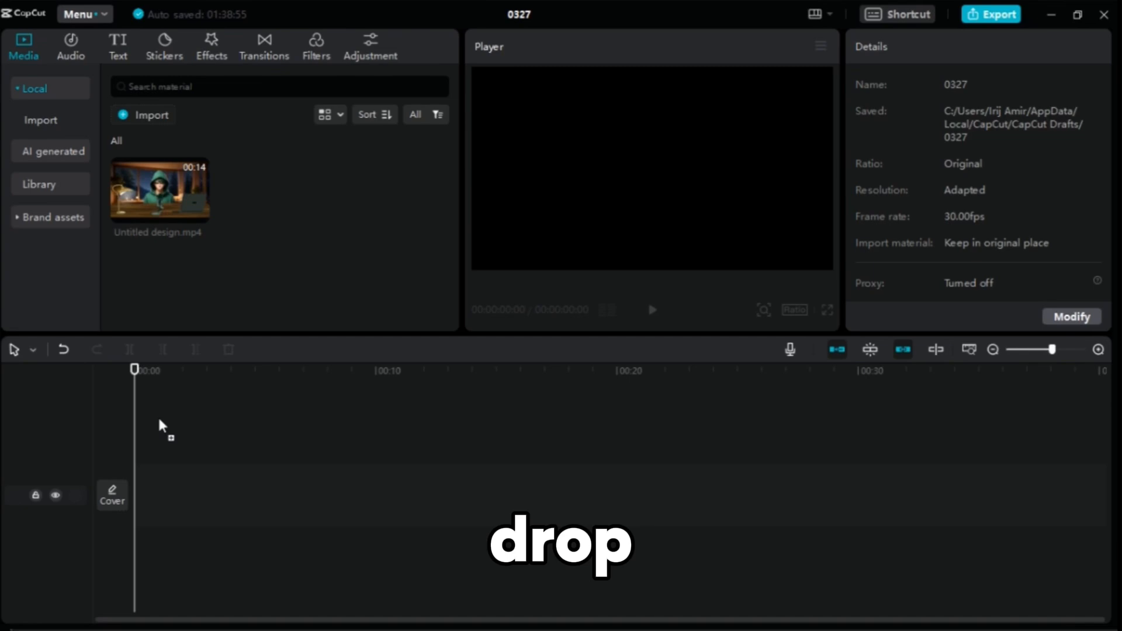
drag(159, 188, 299, 494)
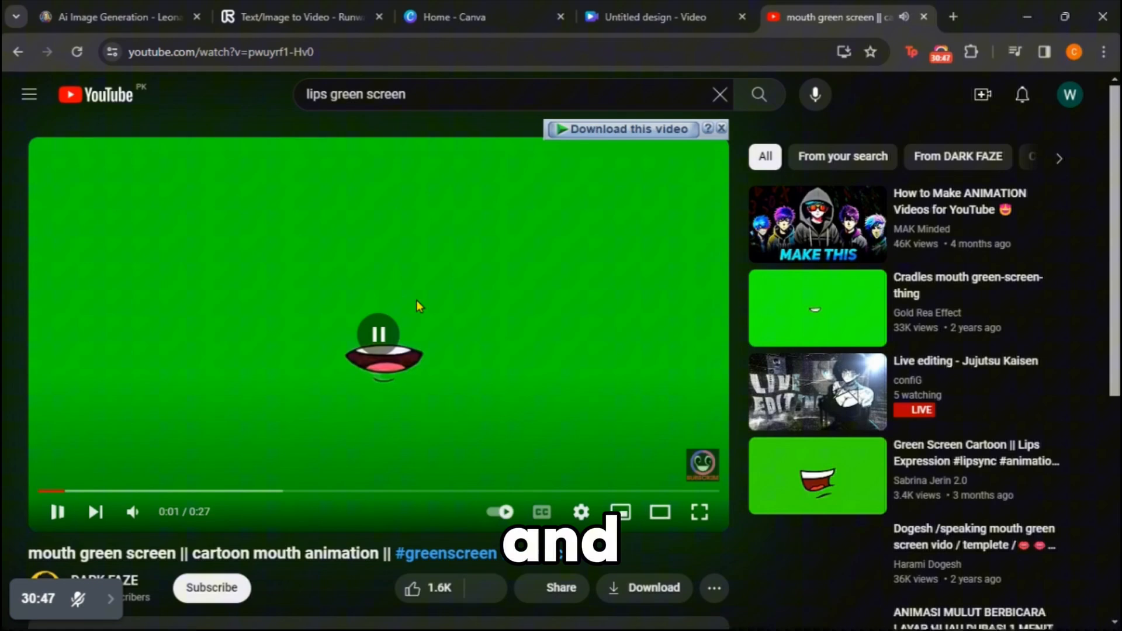
click(621, 128)
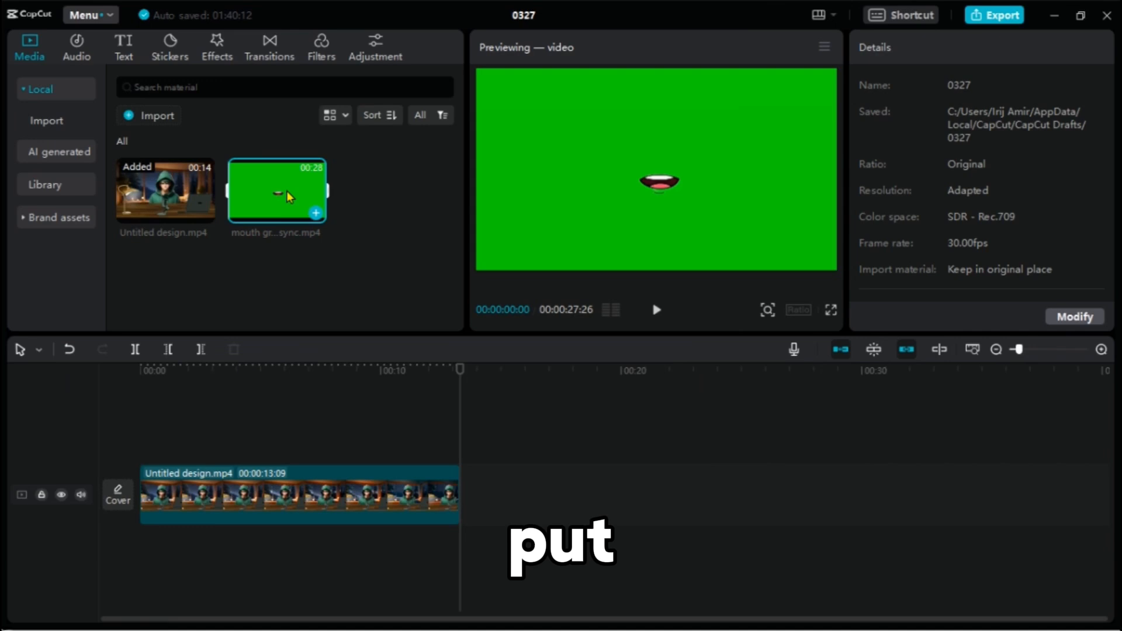
Place the mouth clip on a track above the scene and enable Chroma key under Cutout.
drag(277, 192, 472, 439)
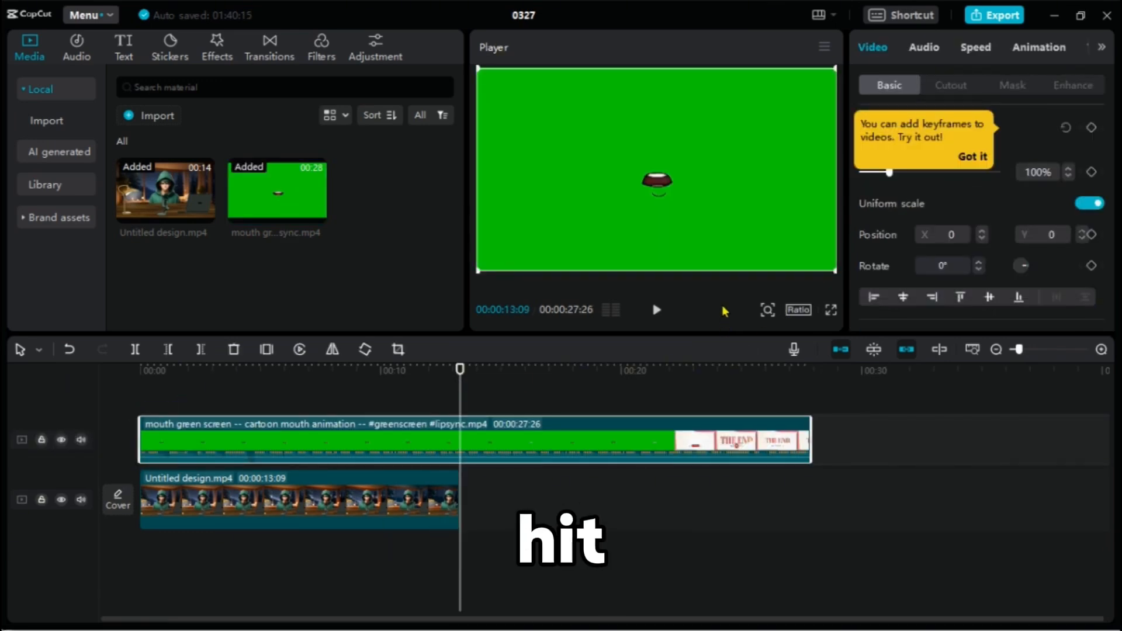
click(950, 85)
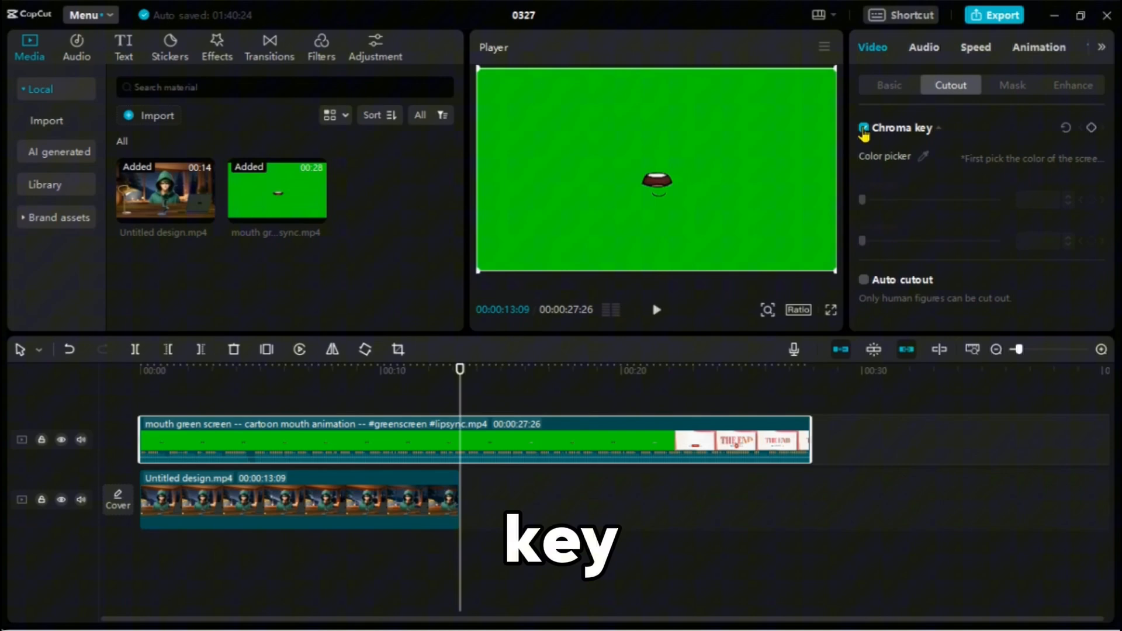
click(864, 128)
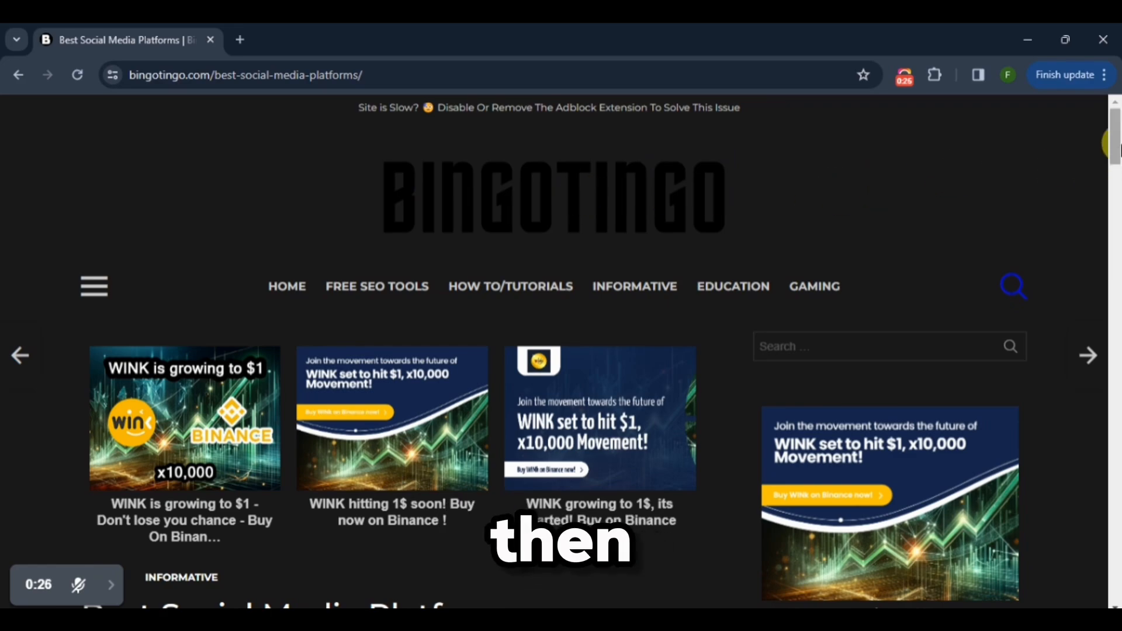
Scroll to the article's Free Guide and follow its orange Download link.
scroll(down, 3)
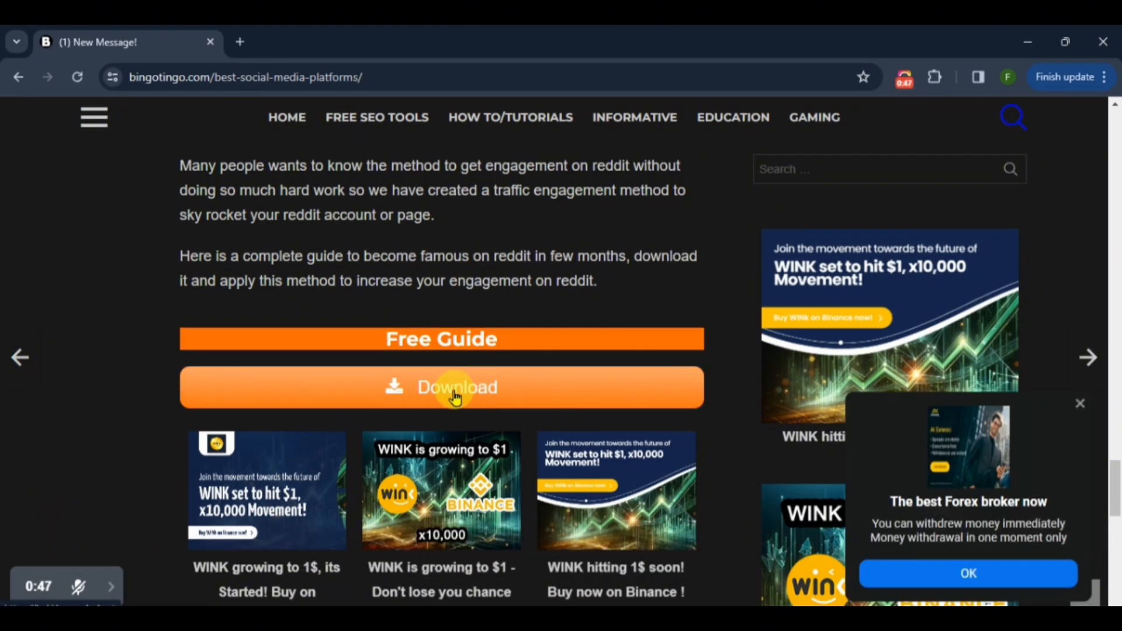
click(453, 388)
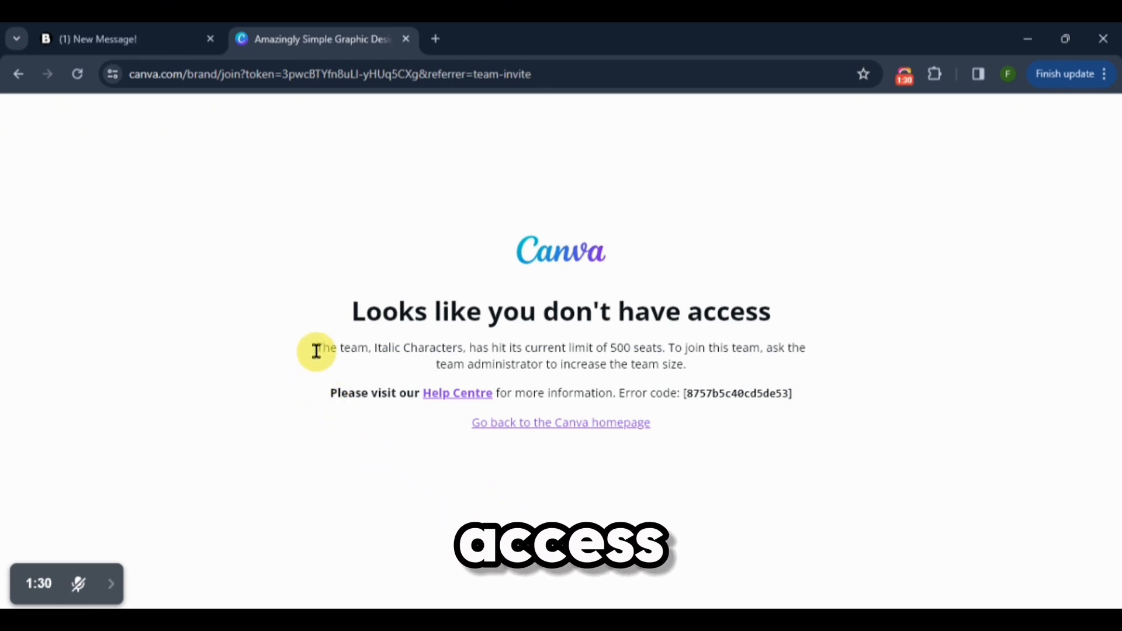
Highlight the seat-limit explanation on the Canva no-access page.
drag(317, 348, 784, 347)
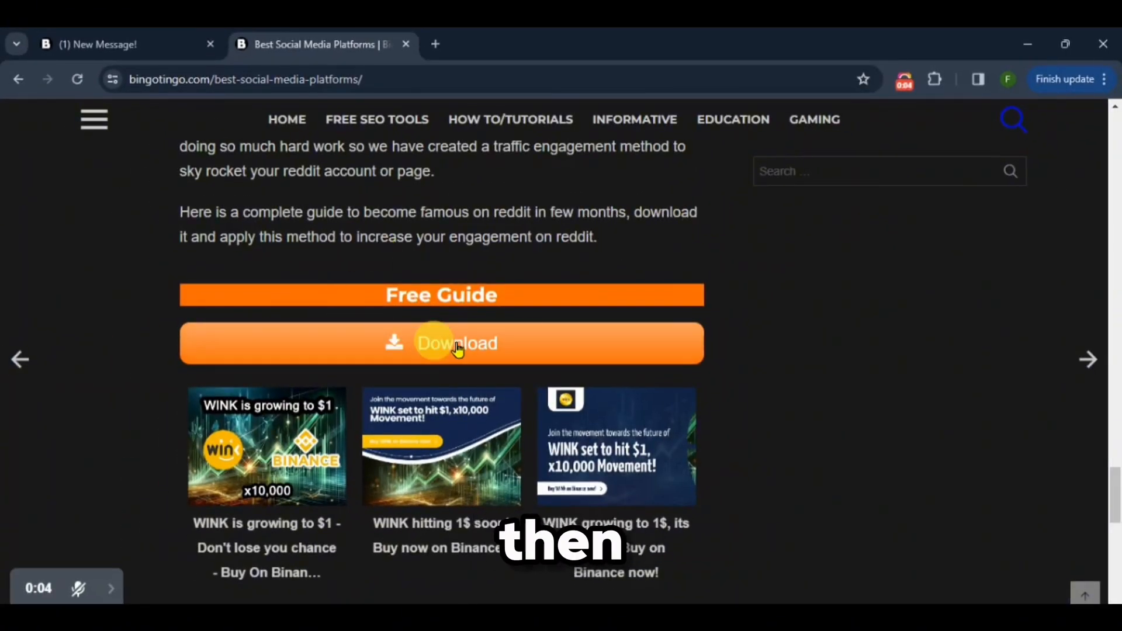
Retry the Free Guide Download link and follow GET HERE to the Canva team invite.
click(457, 343)
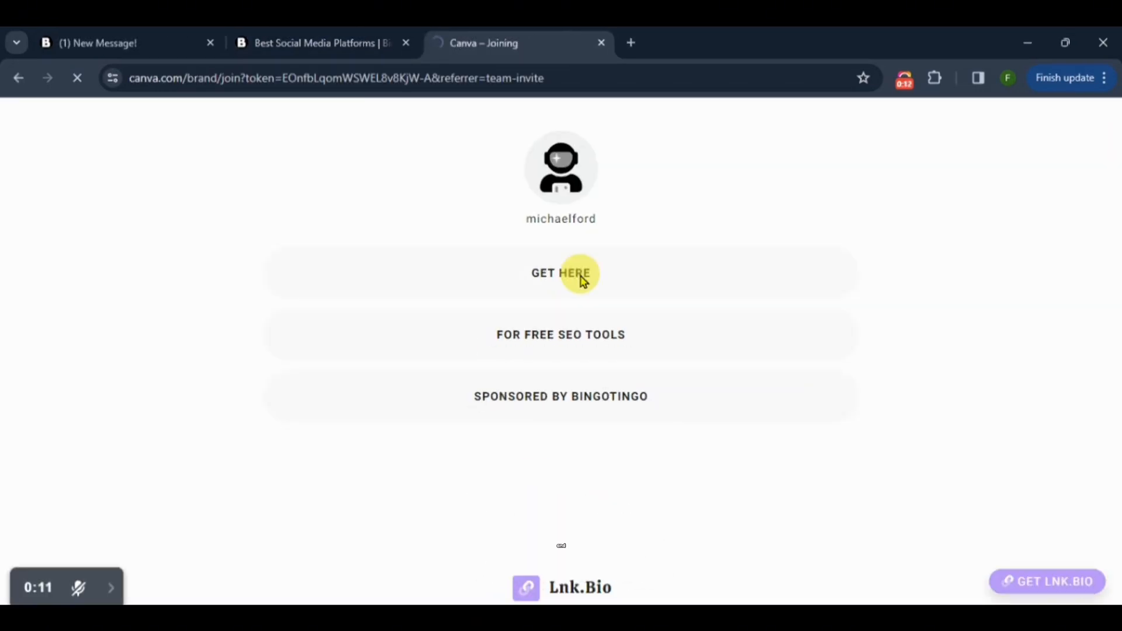
click(560, 273)
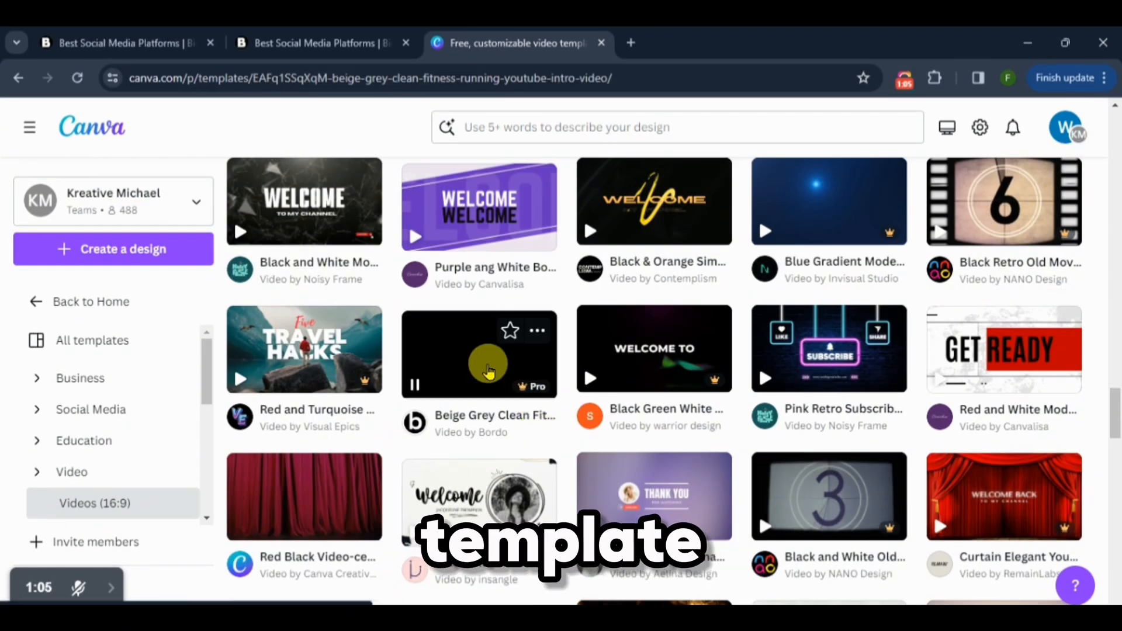
Open the Beige Grey Clean Fitness template, skip the tour, and bring up MP4 download settings.
click(488, 368)
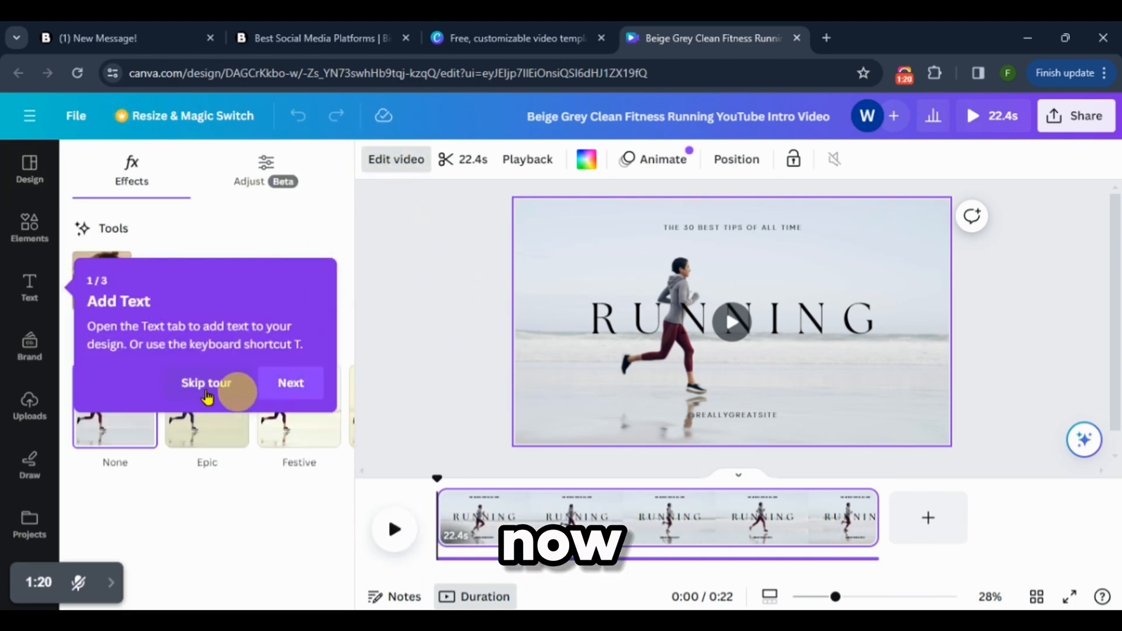
click(206, 384)
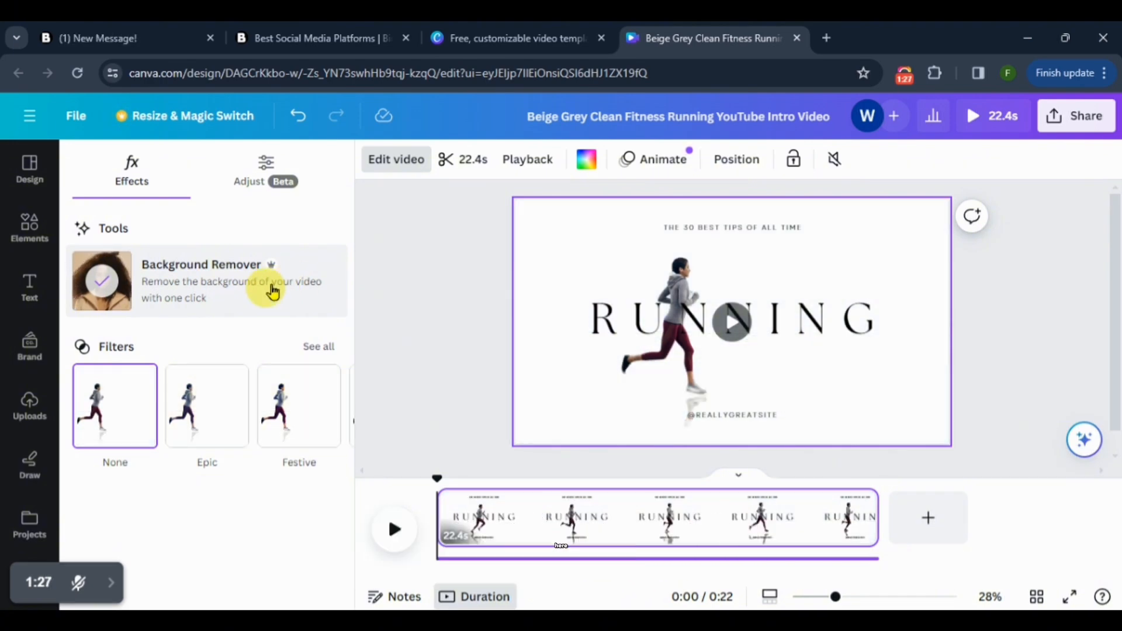
click(1077, 115)
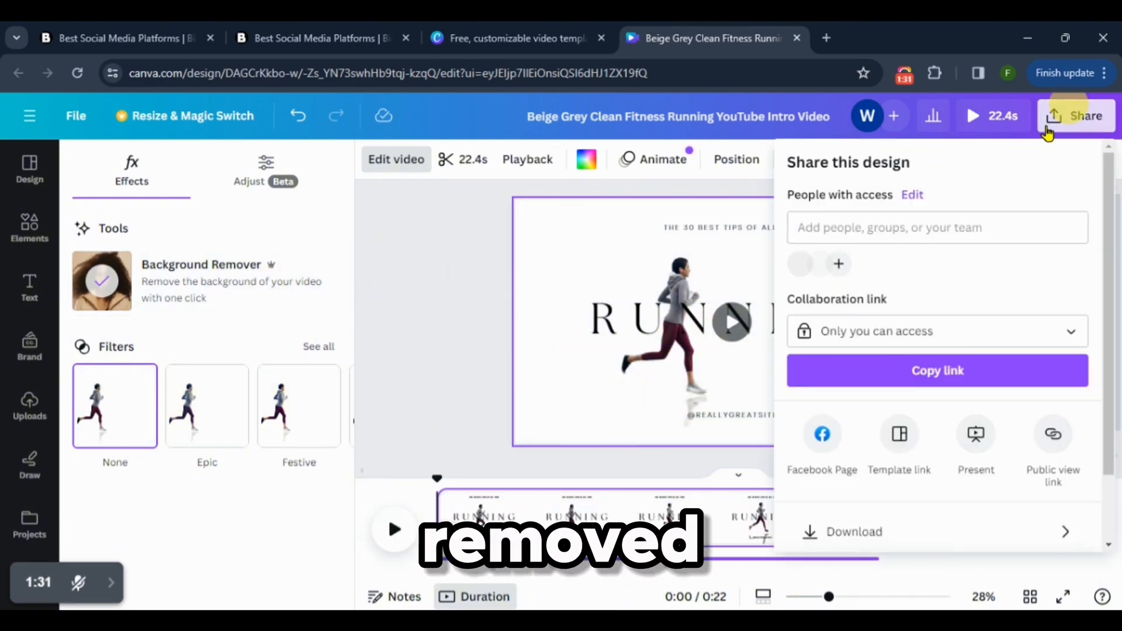
click(854, 532)
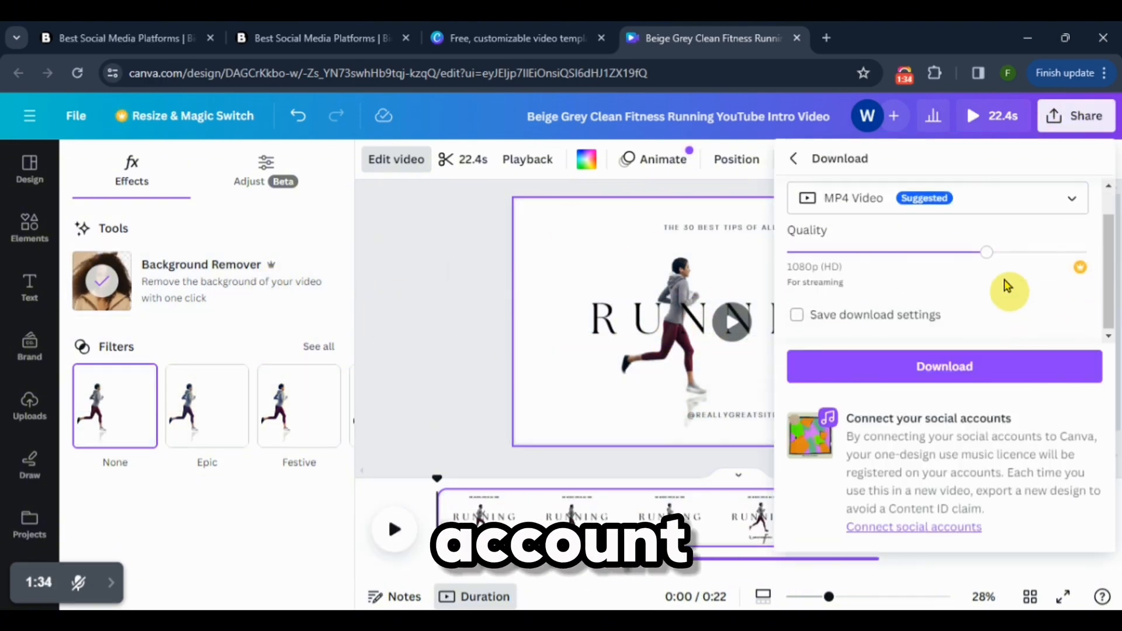